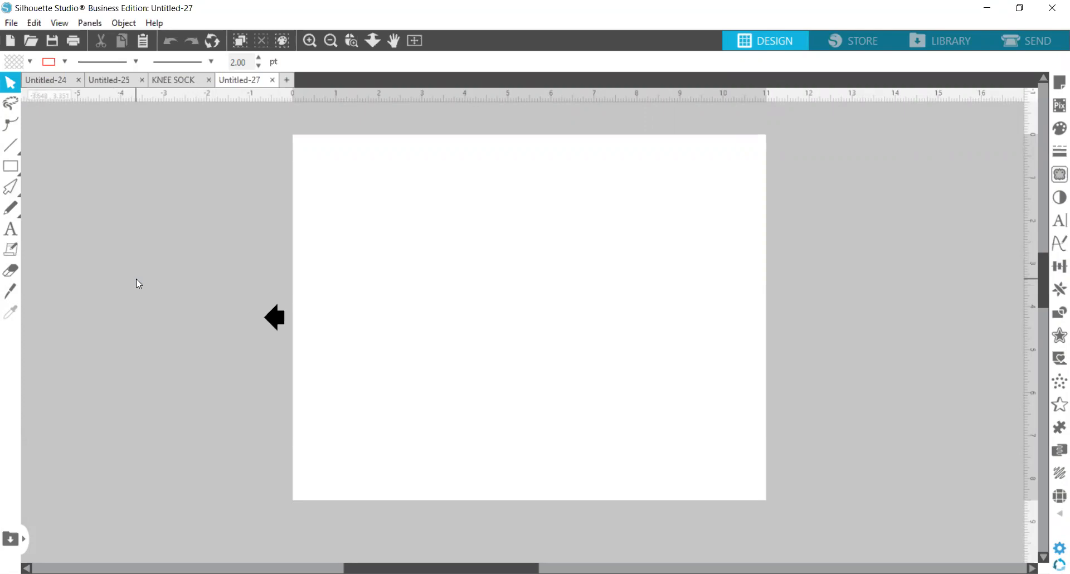
{"action": "mouse_move", "coordinate": [391, 281]}
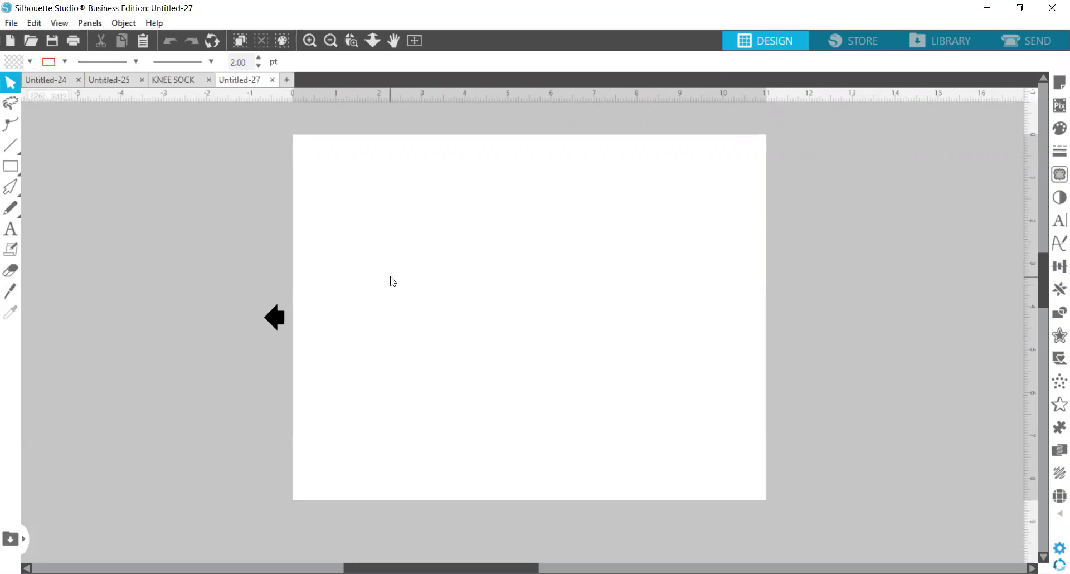
{"action": "mouse_move", "coordinate": [377, 548]}
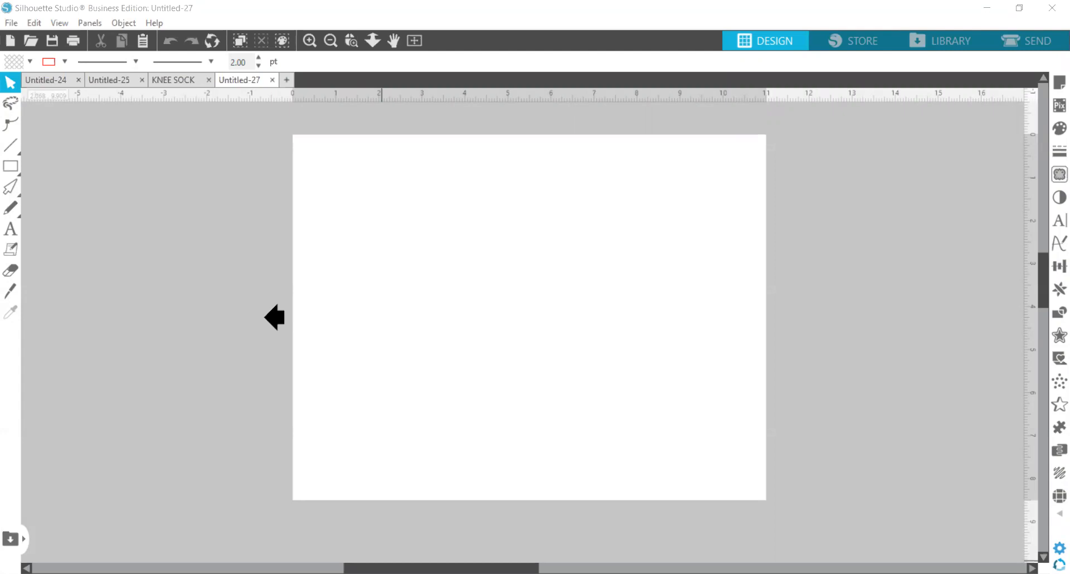
{"action": "mouse_move", "coordinate": [166, 93]}
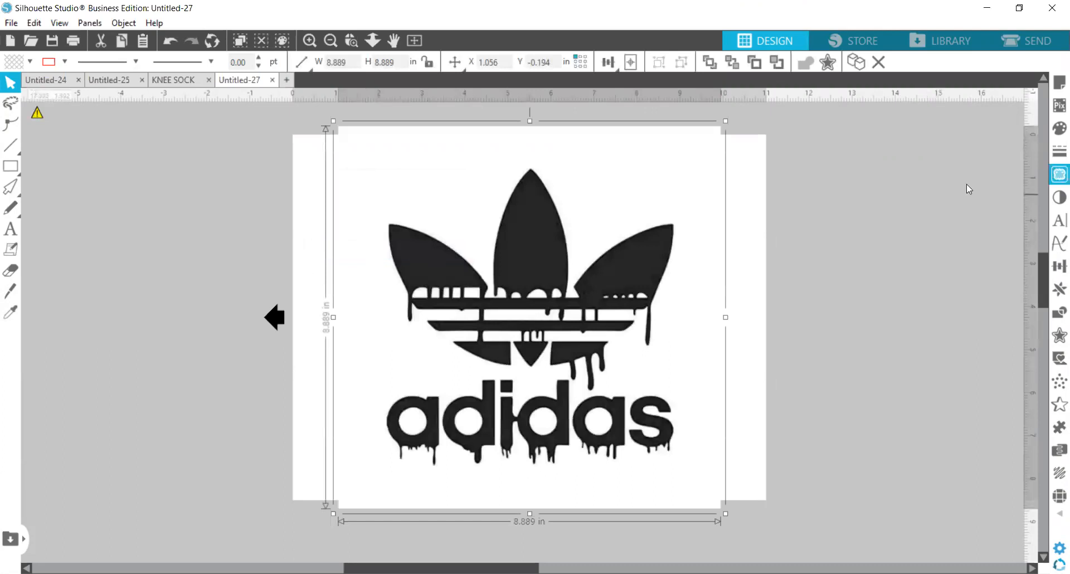
{"action": "mouse_move", "coordinate": [590, 104]}
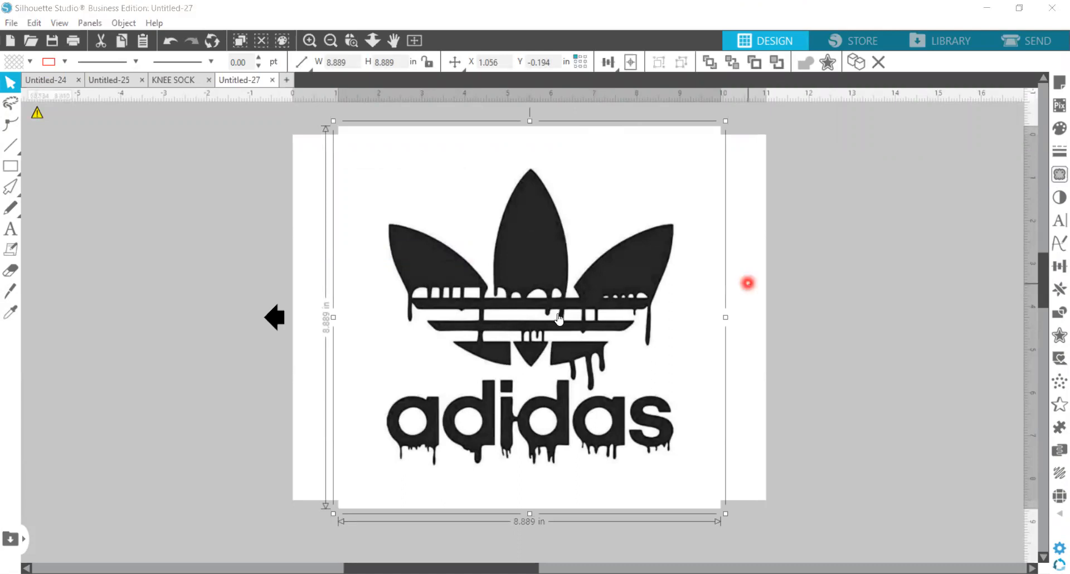
{"action": "mouse_move", "coordinate": [587, 299]}
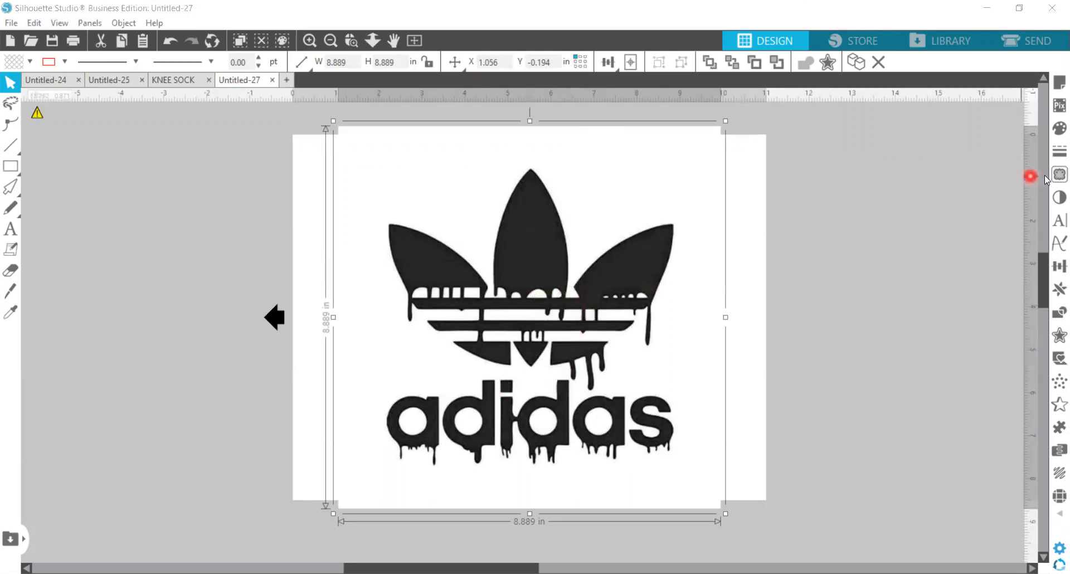
{"action": "mouse_move", "coordinate": [1059, 176]}
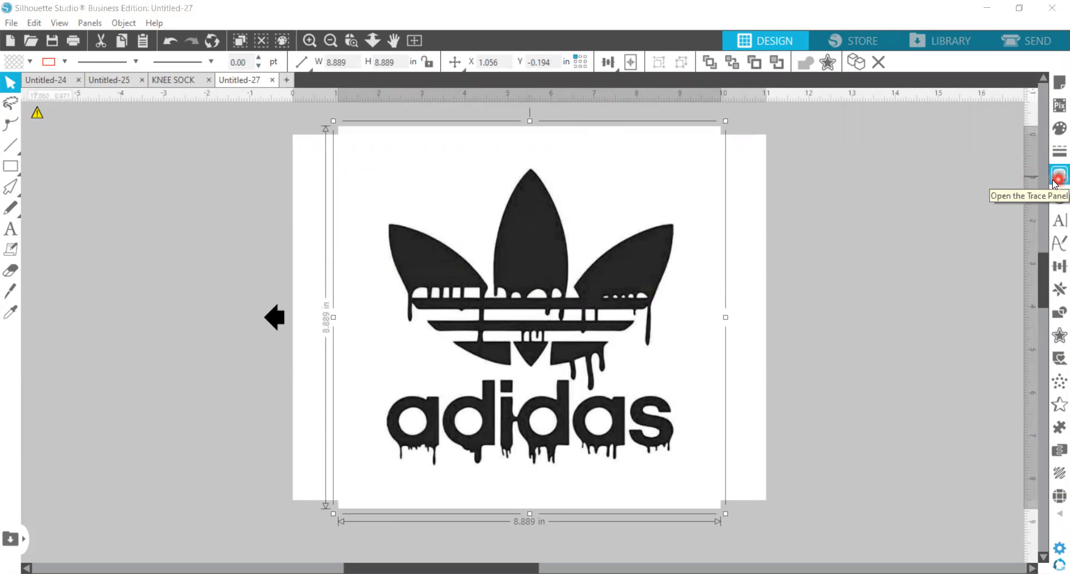
Trace the whole Adidas picture into red cut outlines and delete the original bitmap
{"action": "left_click", "coordinate": [1059, 175]}
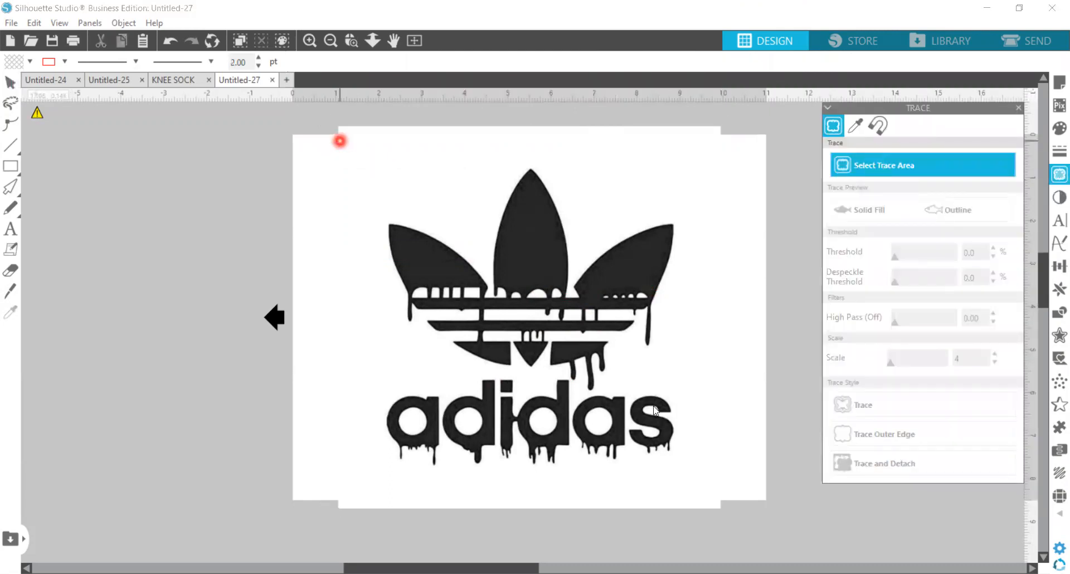
{"action": "left_click_drag", "start_coordinate": [340, 141], "coordinate": [707, 497]}
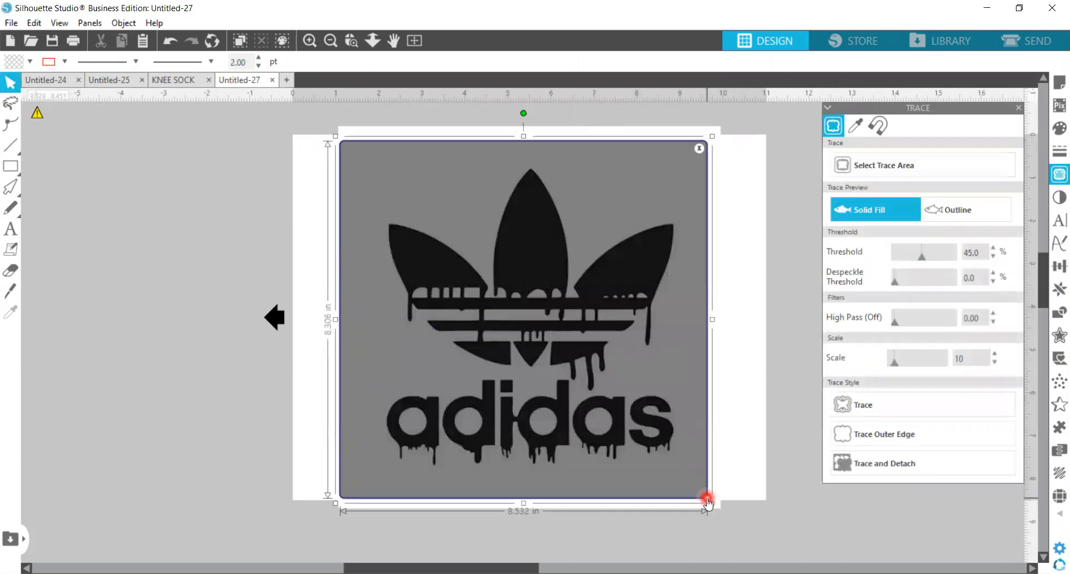
{"action": "left_click", "coordinate": [895, 405]}
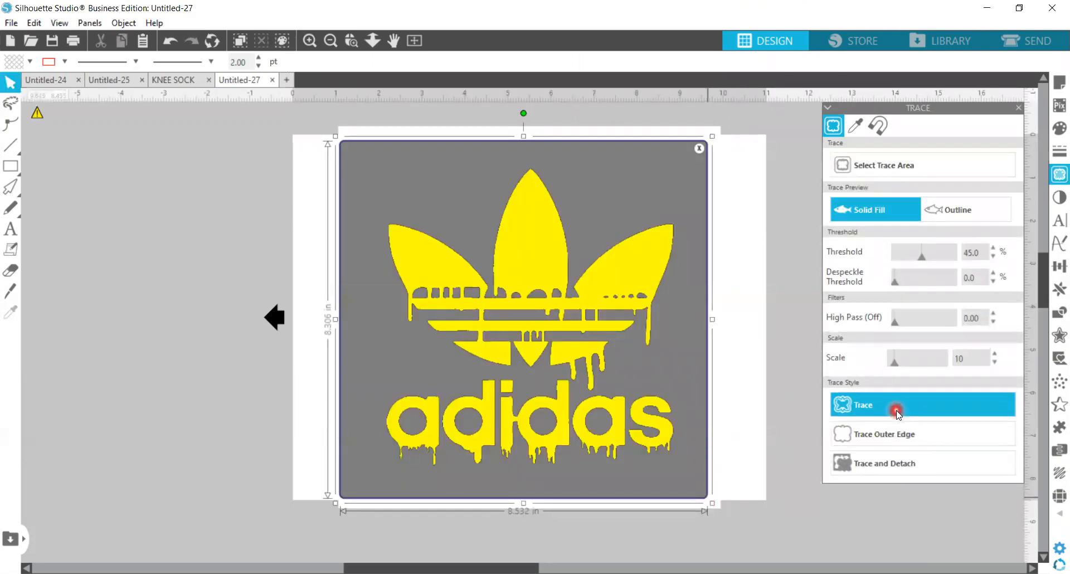
{"action": "left_click", "coordinate": [896, 409]}
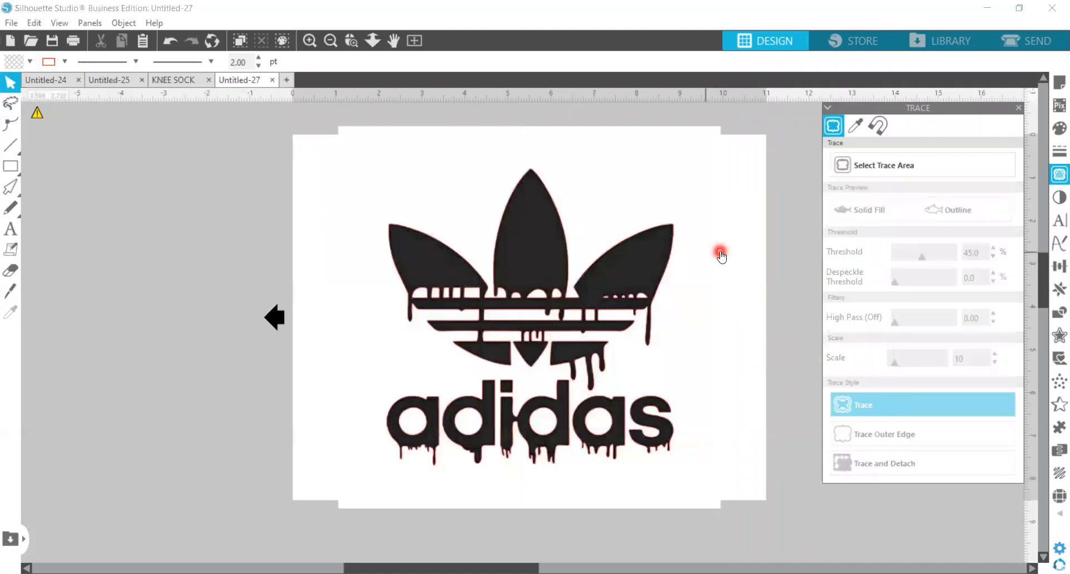
{"action": "left_click", "coordinate": [957, 209]}
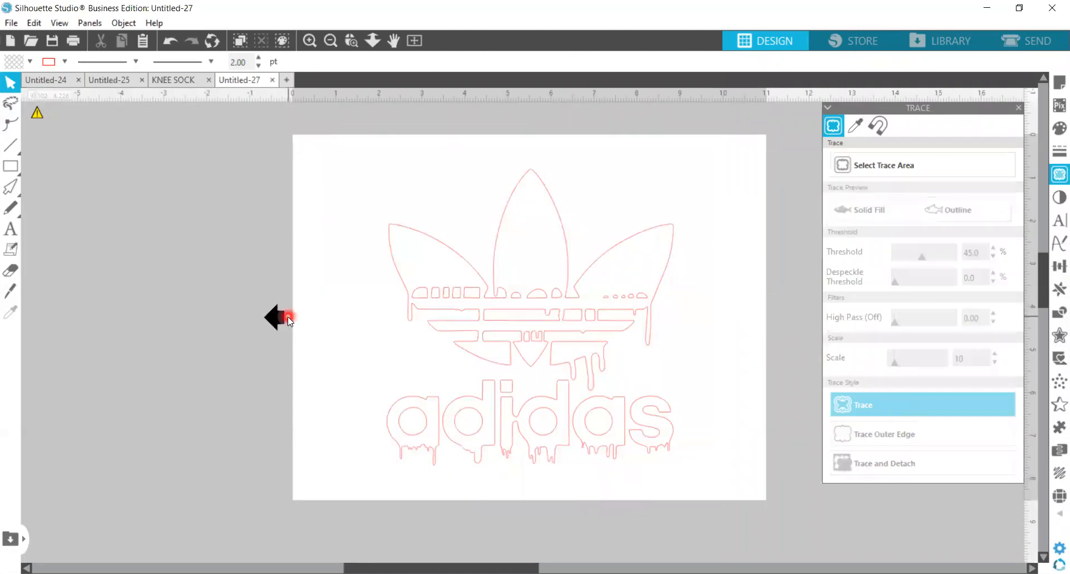
{"action": "mouse_move", "coordinate": [530, 315]}
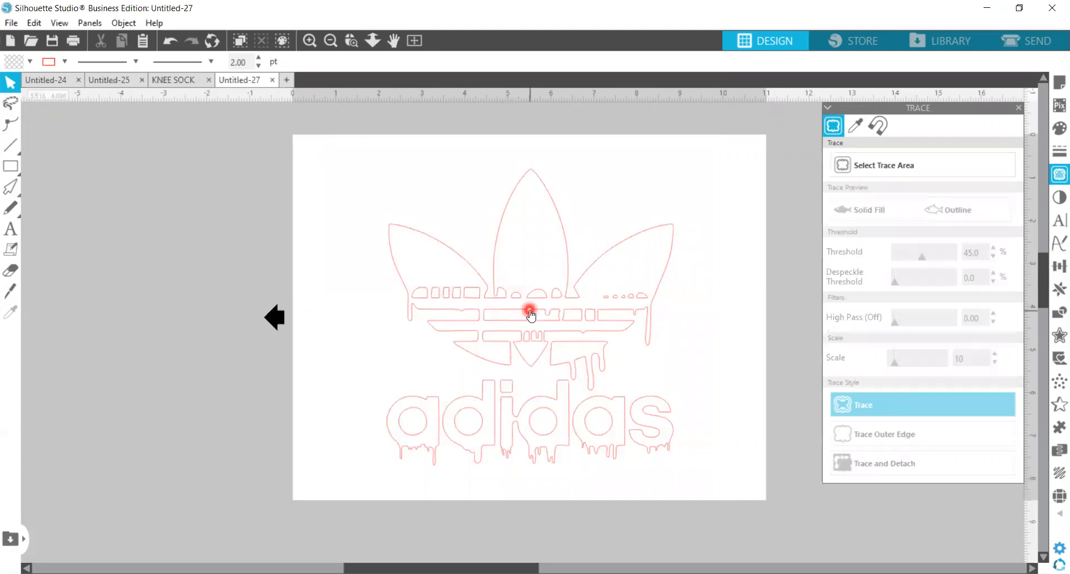
Select the traced Adidas outline and give it a solid black fill and black line colour
{"action": "left_click", "coordinate": [531, 316]}
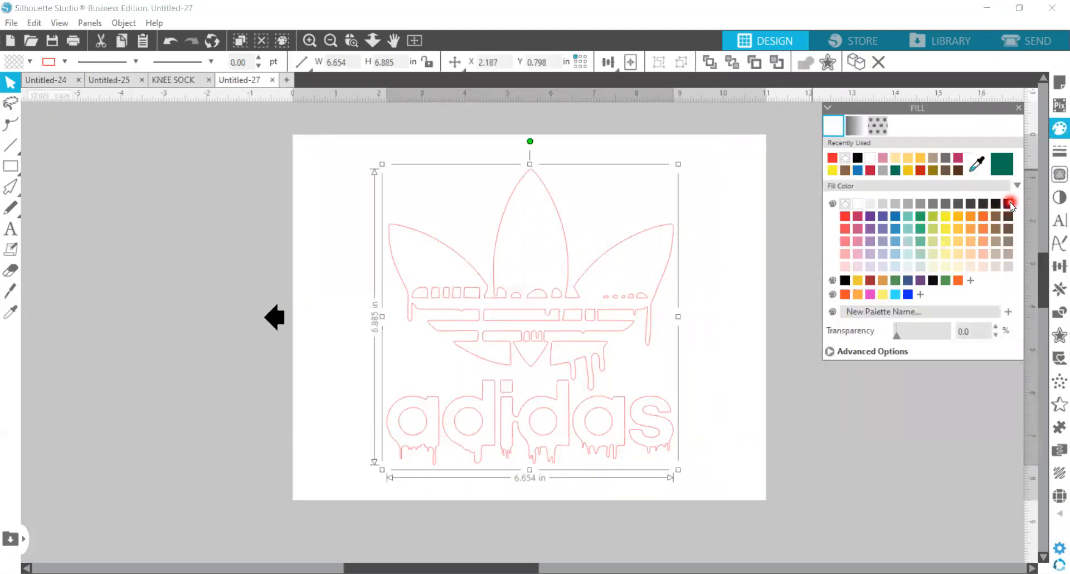
{"action": "left_click", "coordinate": [1010, 203]}
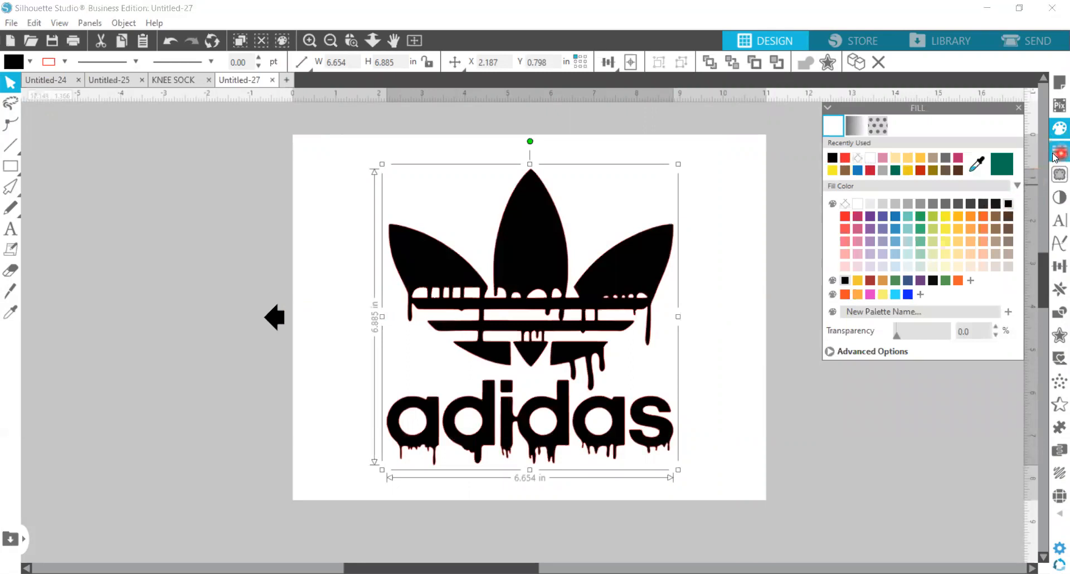
{"action": "left_click", "coordinate": [1059, 152]}
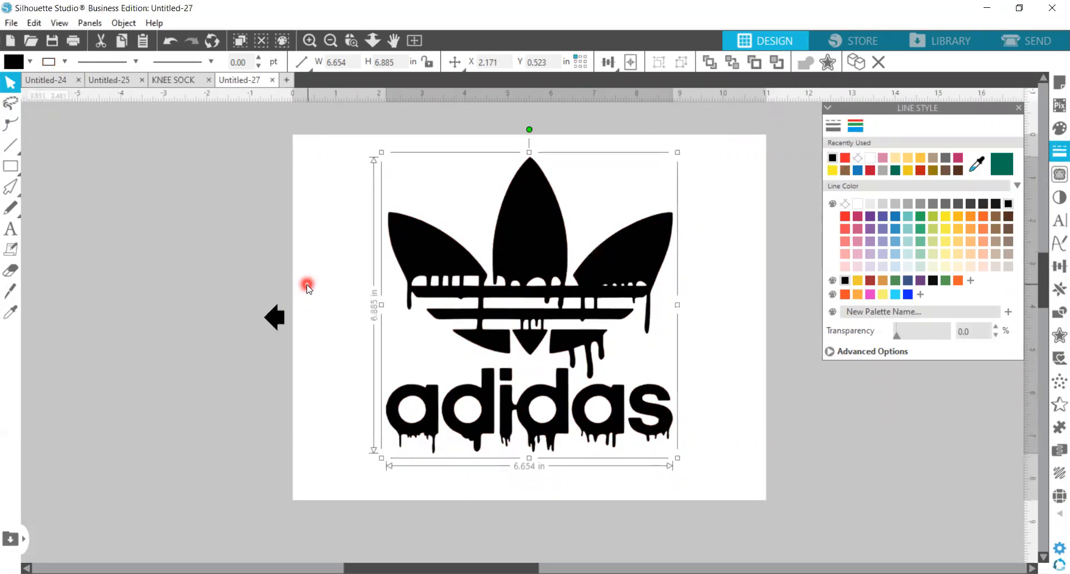
{"action": "left_click", "coordinate": [307, 286]}
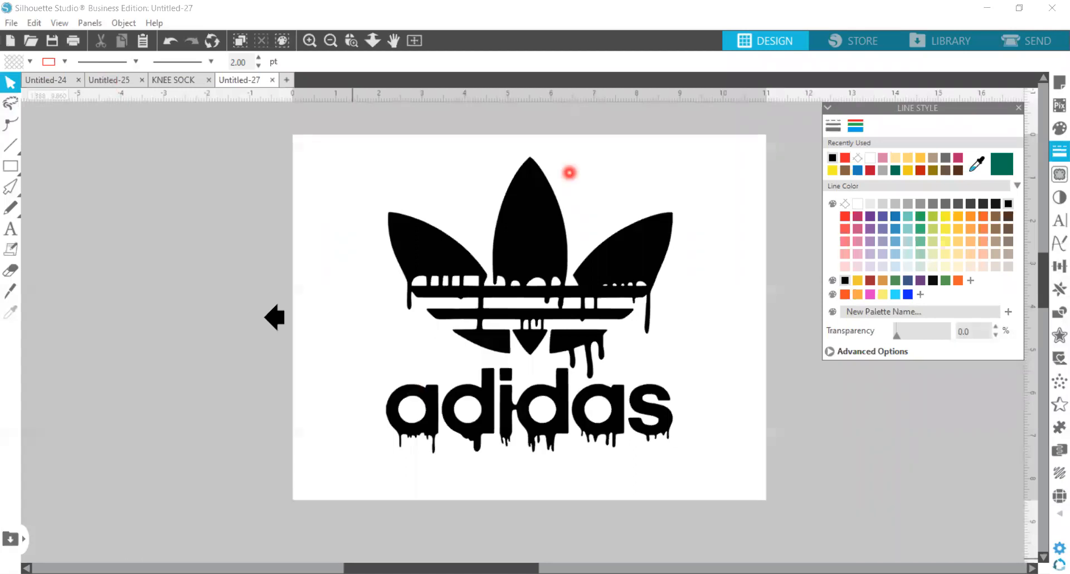
{"action": "mouse_move", "coordinate": [662, 157]}
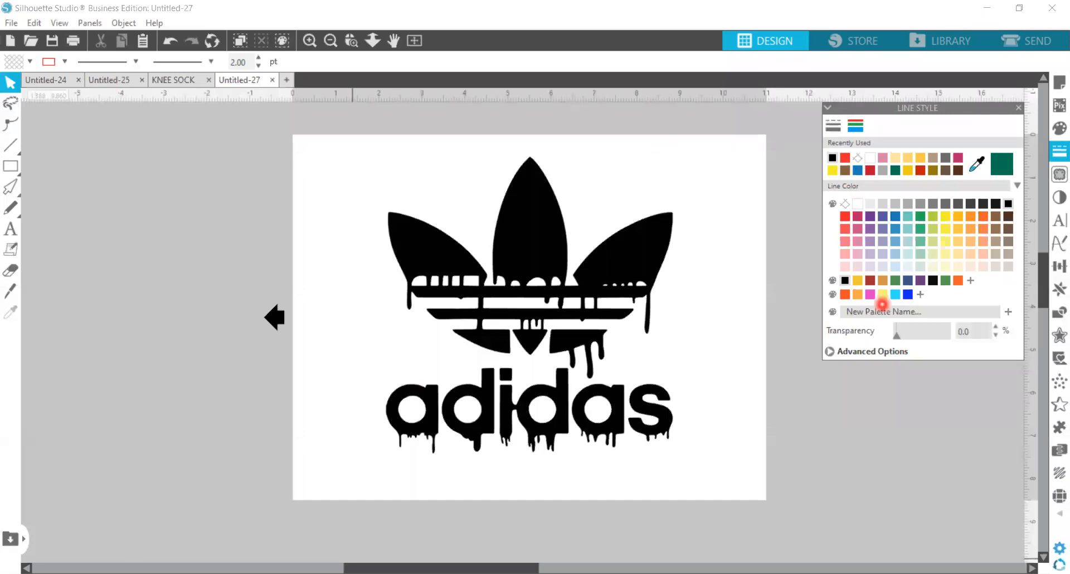
{"action": "mouse_move", "coordinate": [894, 317]}
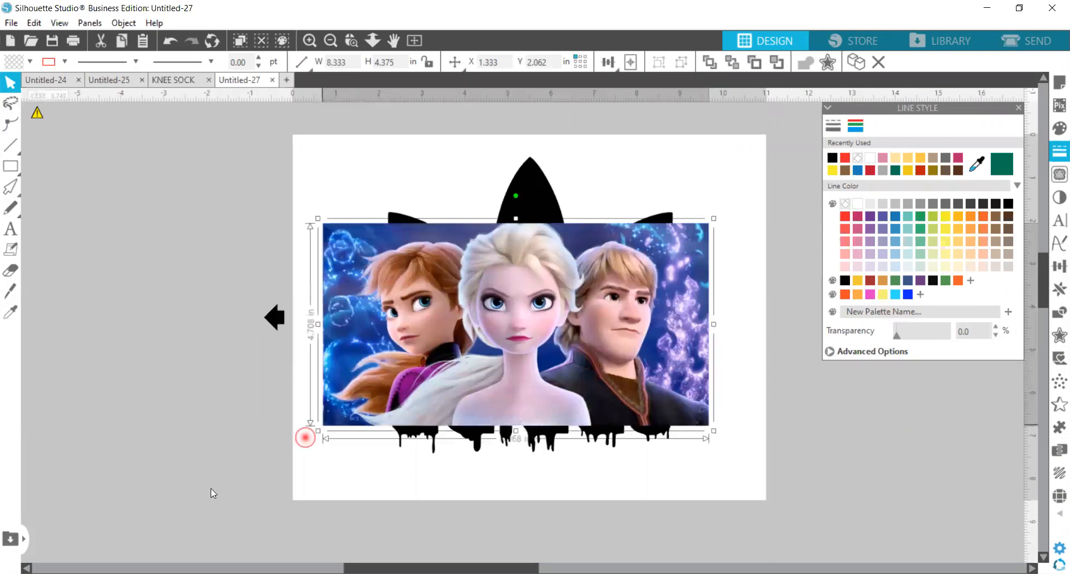
Resize the character artwork picture until it covers the logo and fits inside the page
{"action": "left_click_drag", "start_coordinate": [305, 437], "coordinate": [177, 505]}
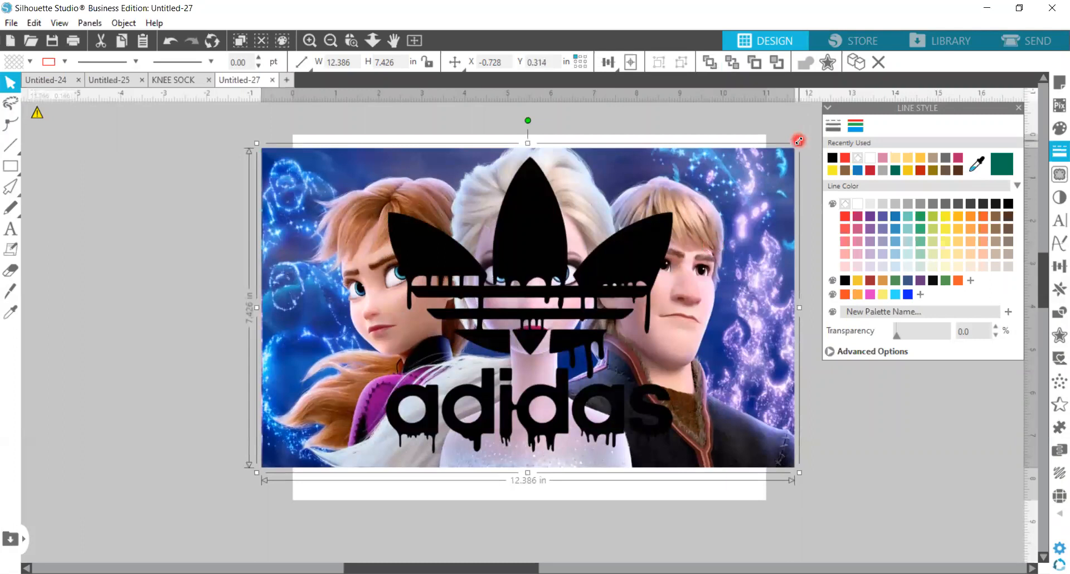
{"action": "left_click_drag", "start_coordinate": [797, 140], "coordinate": [770, 165]}
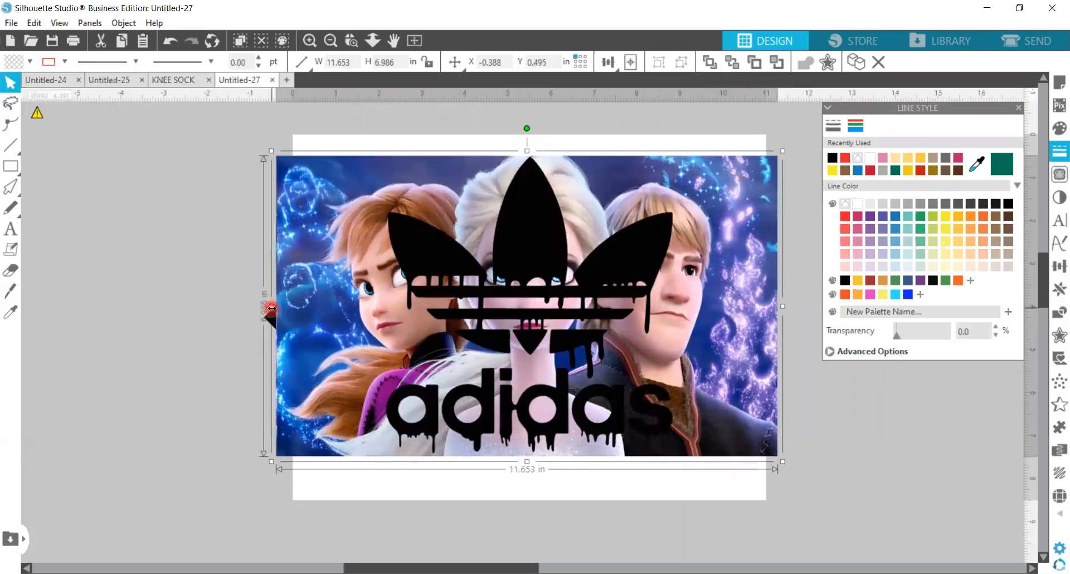
{"action": "left_click_drag", "start_coordinate": [271, 307], "coordinate": [323, 308]}
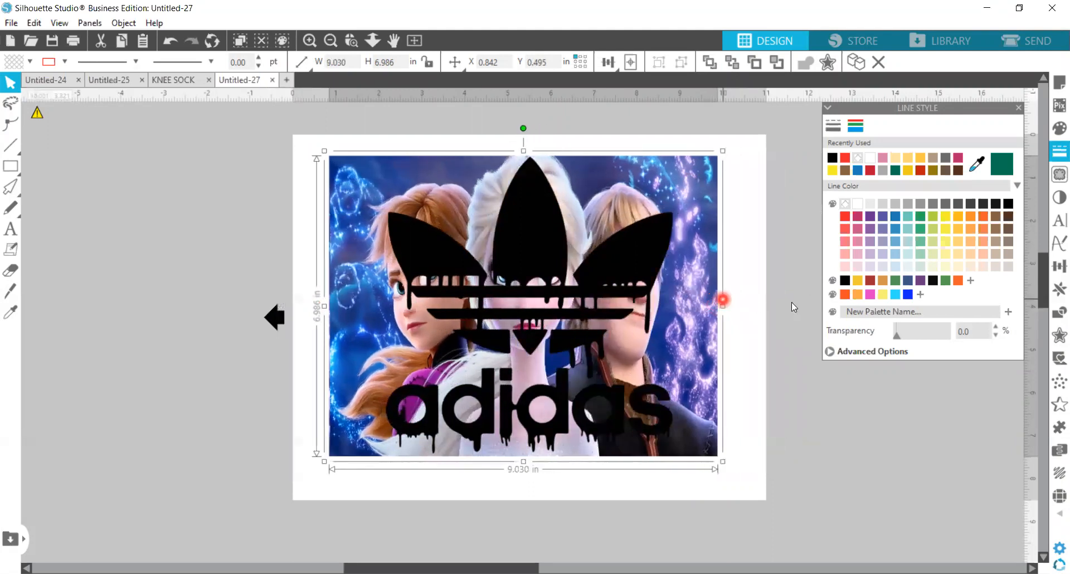
Crop the picture to the logo shape and group the picture-filled logo pieces
{"action": "left_click", "coordinate": [528, 296]}
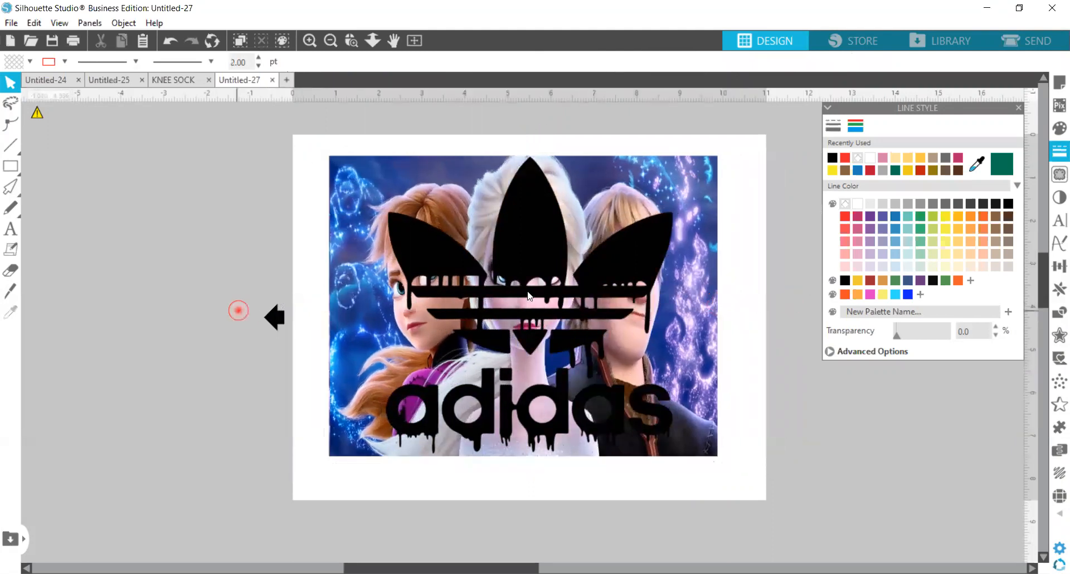
{"action": "left_click", "coordinate": [529, 296]}
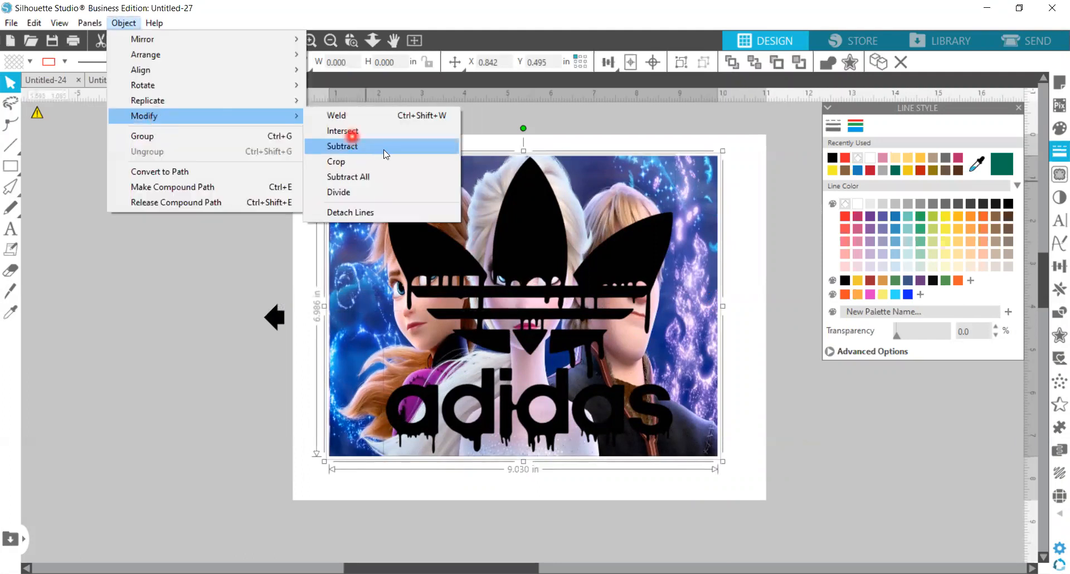
{"action": "left_click", "coordinate": [342, 146]}
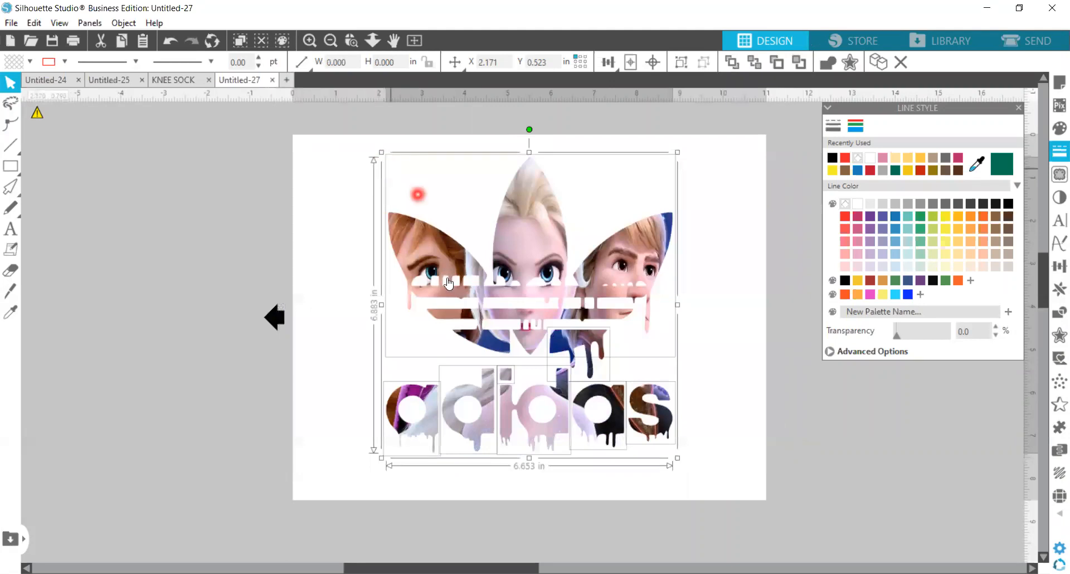
{"action": "right_click", "coordinate": [449, 283]}
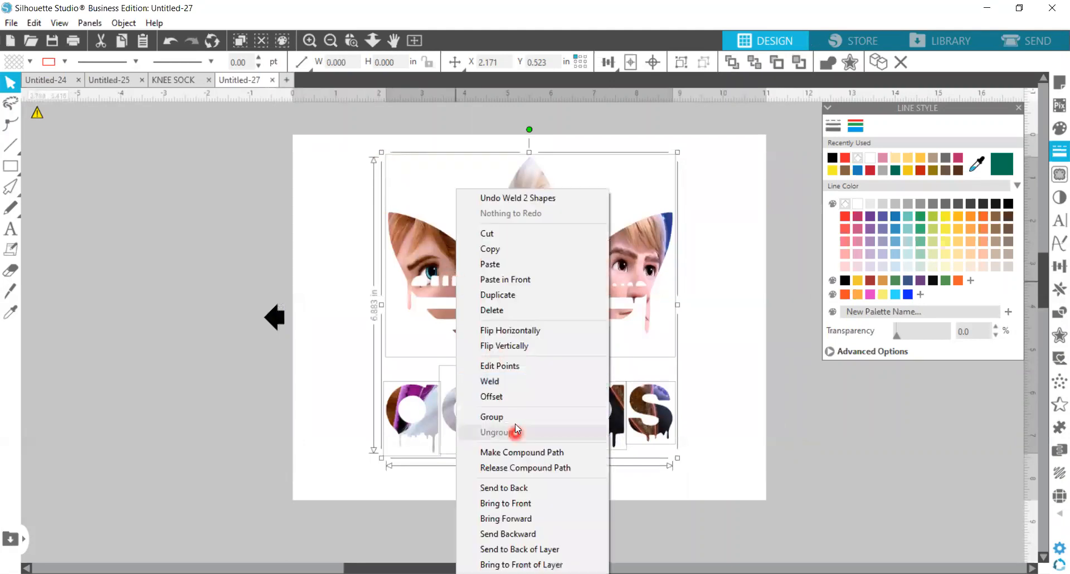
{"action": "left_click", "coordinate": [494, 433]}
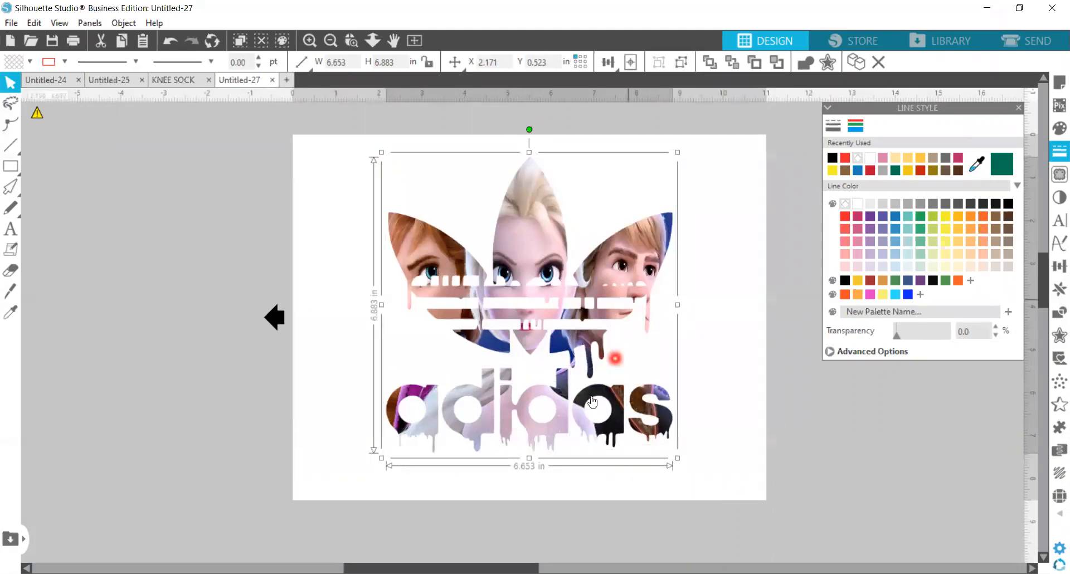
Add an outer offset to the grouped logo and step its distance down to 0.065 in
{"action": "left_click", "coordinate": [826, 62]}
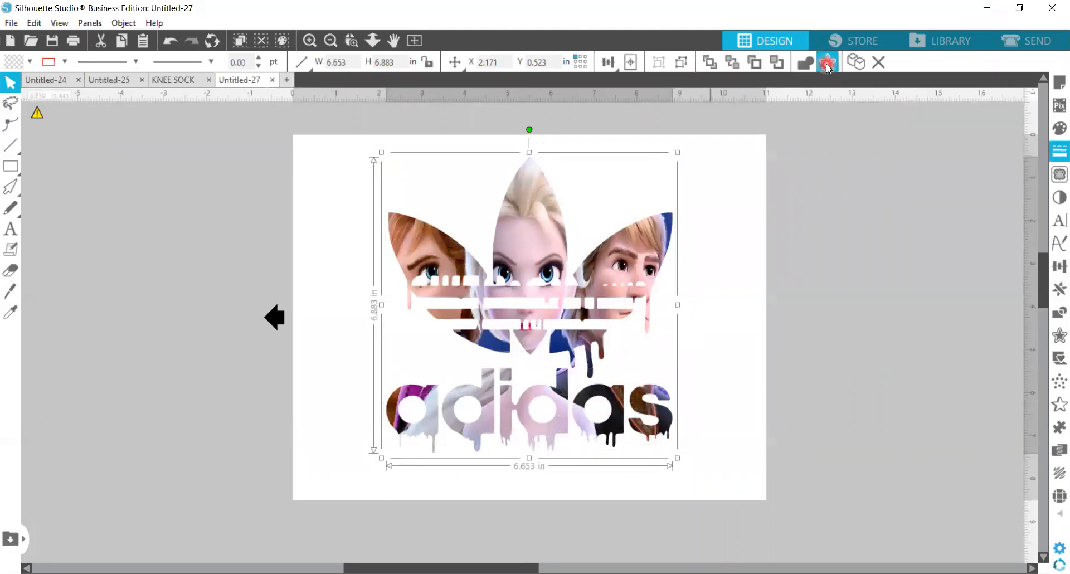
{"action": "left_click", "coordinate": [828, 62]}
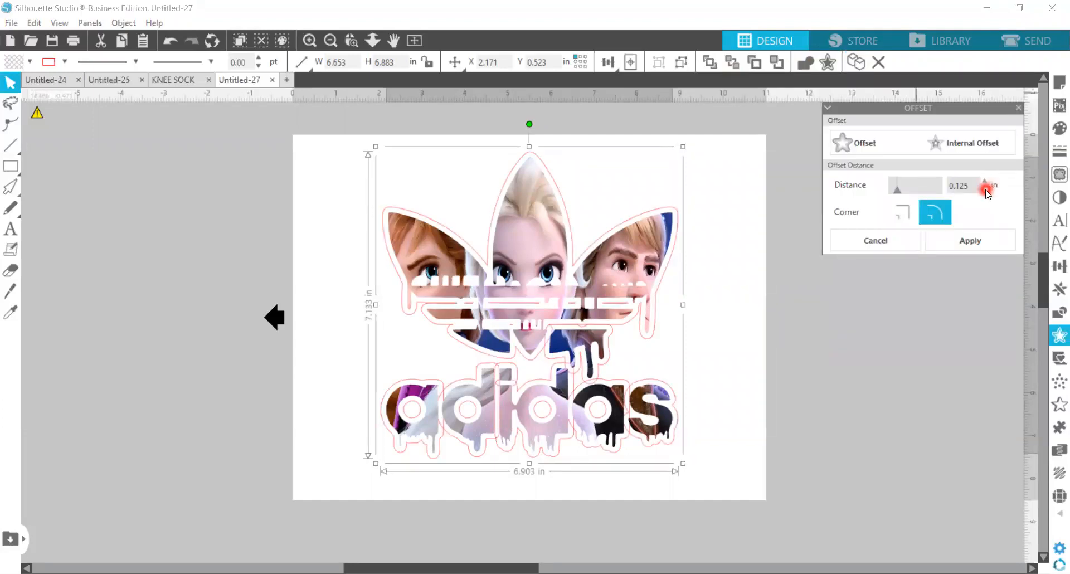
{"action": "left_click", "coordinate": [985, 189]}
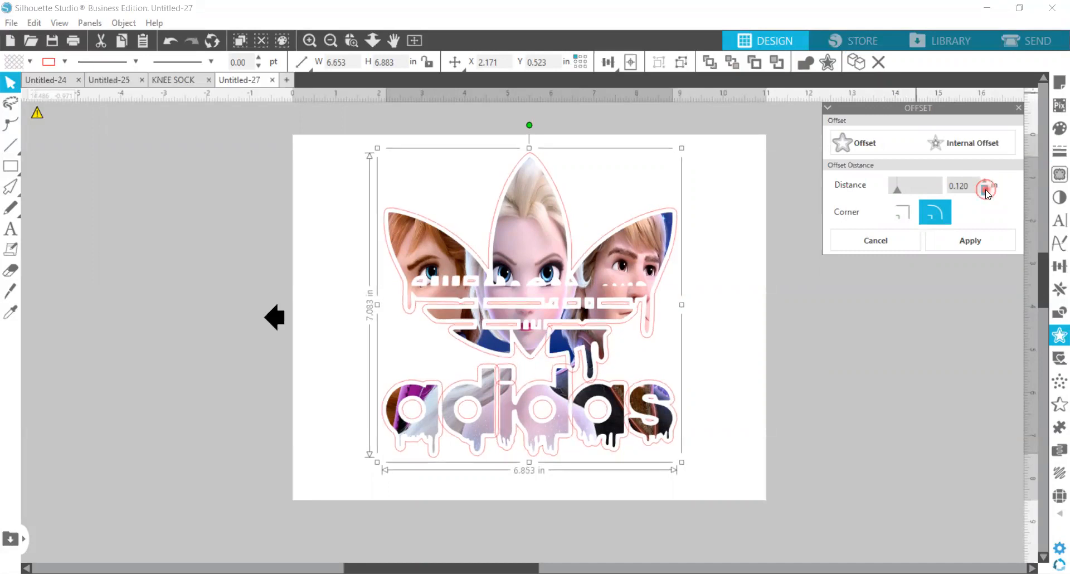
{"action": "left_click", "coordinate": [987, 190]}
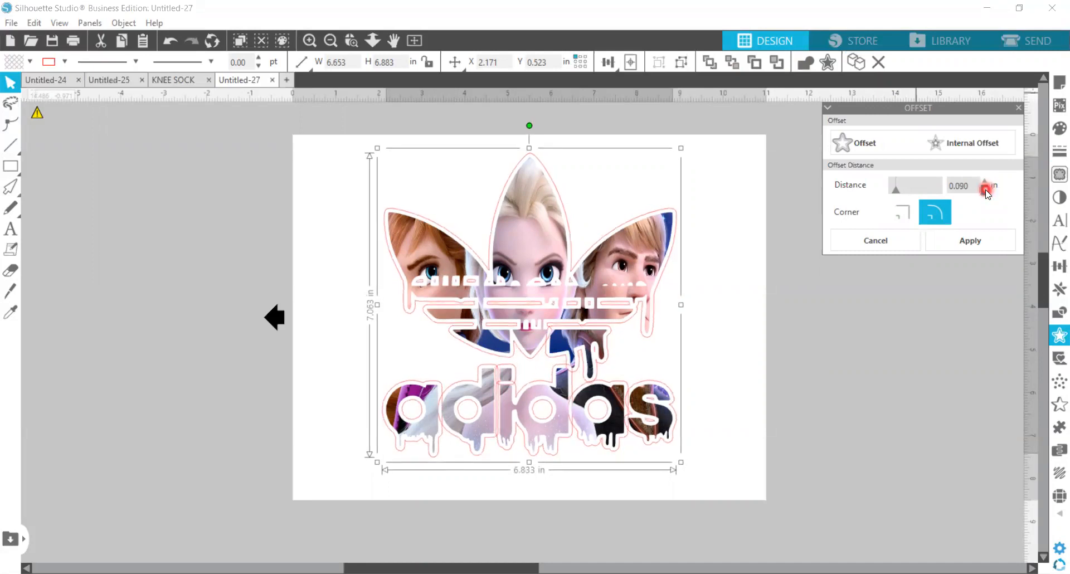
{"action": "left_click", "coordinate": [985, 189]}
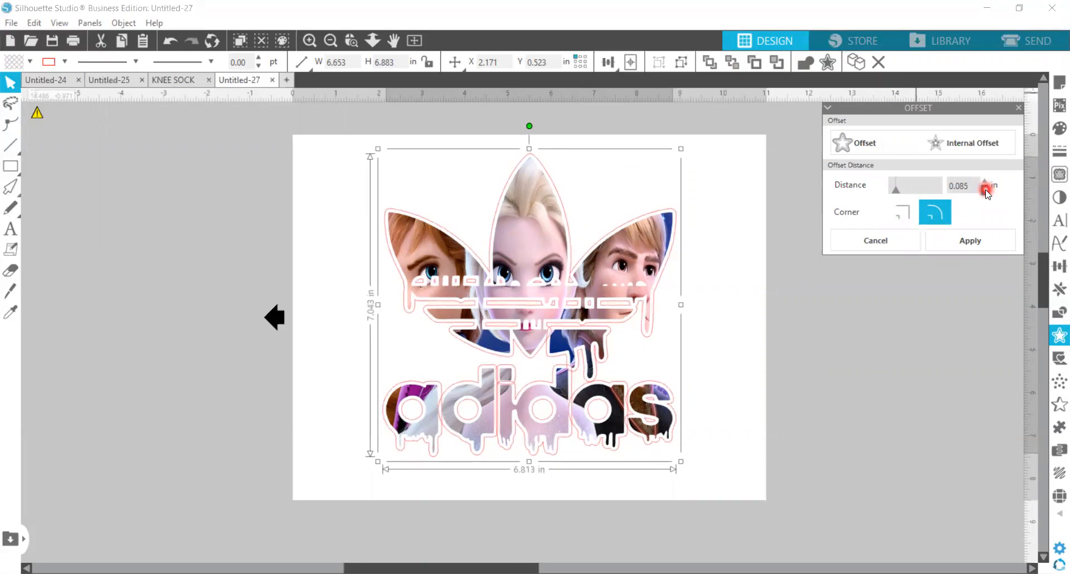
{"action": "left_click", "coordinate": [985, 190]}
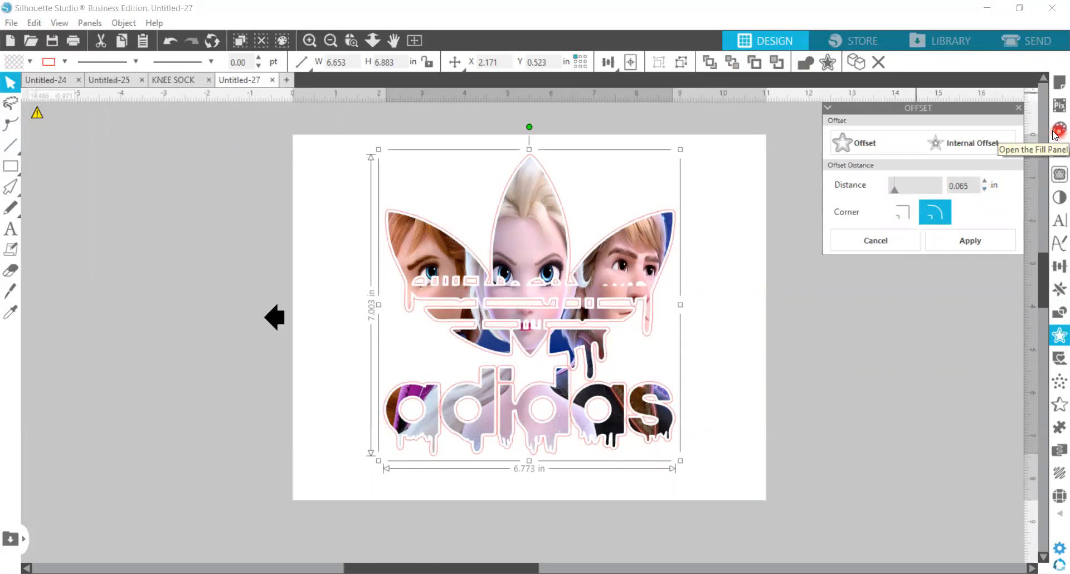
Colour the offset ring dark blue in both fill and line colour
{"action": "left_click", "coordinate": [1060, 128]}
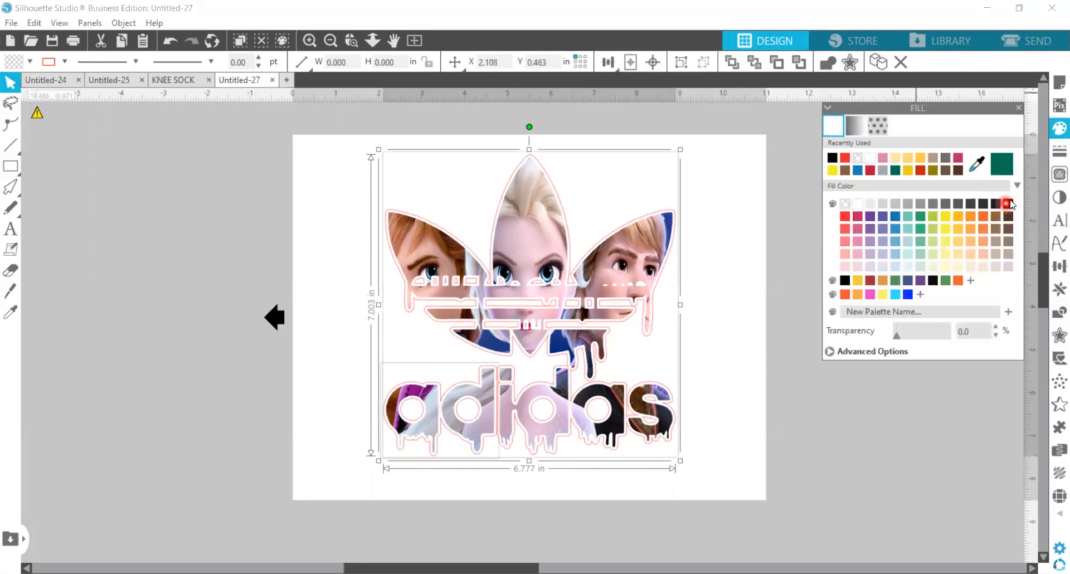
{"action": "left_click", "coordinate": [1010, 203]}
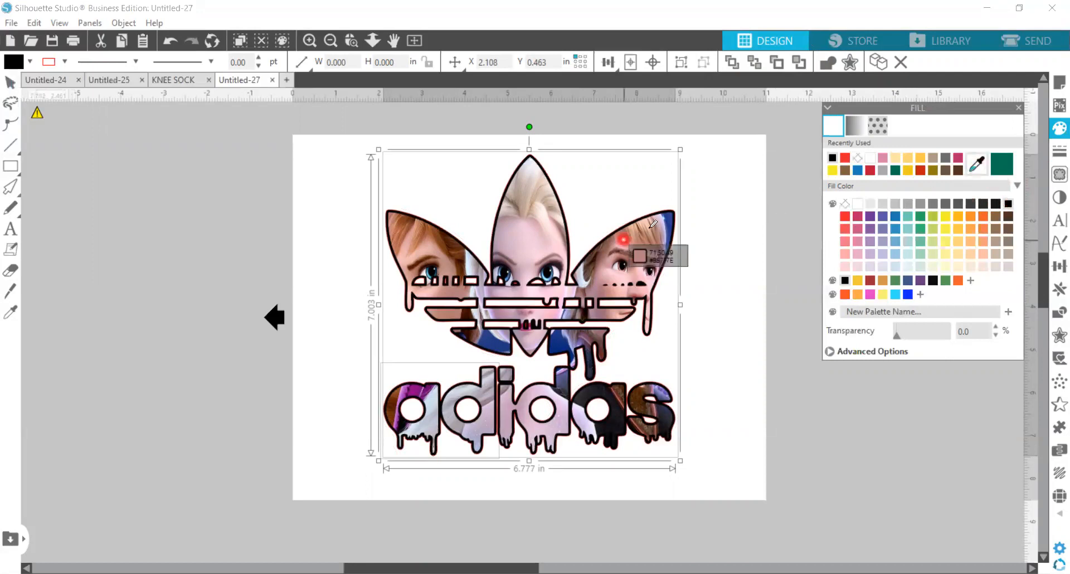
{"action": "mouse_move", "coordinate": [670, 220]}
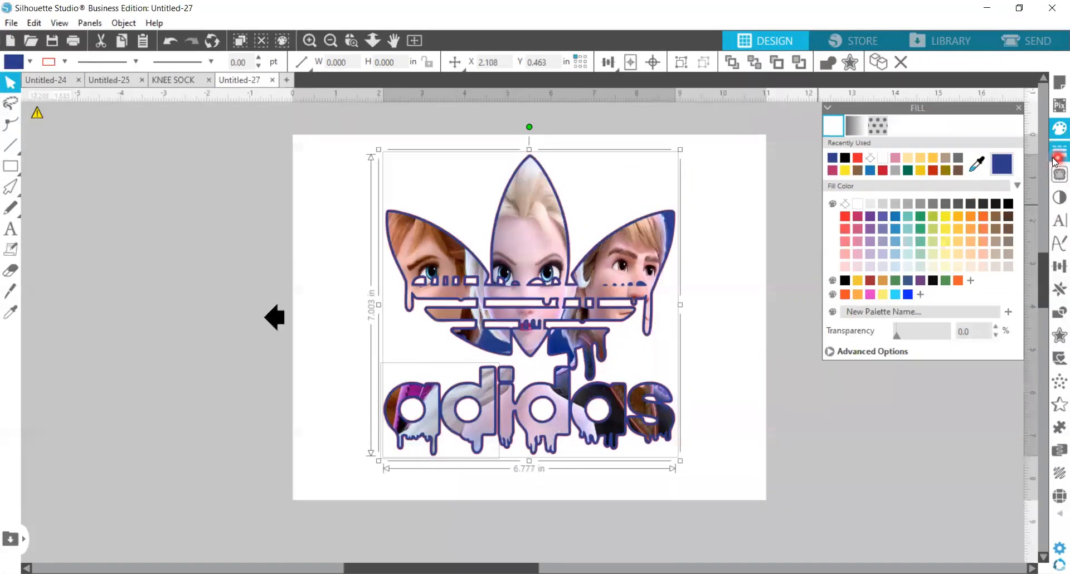
{"action": "left_click", "coordinate": [1058, 152]}
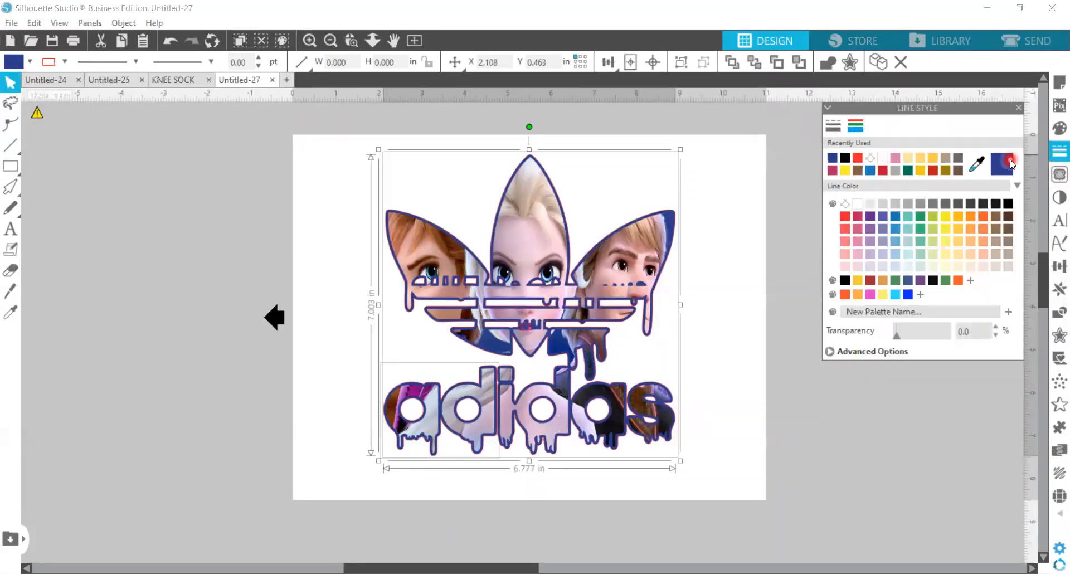
{"action": "left_click", "coordinate": [1003, 162]}
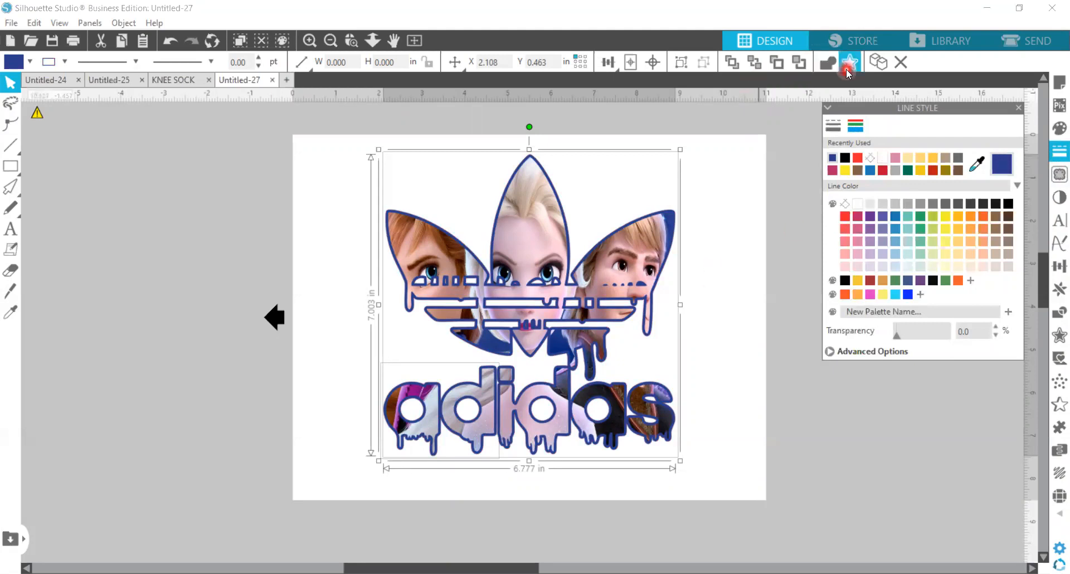
{"action": "mouse_move", "coordinate": [920, 199]}
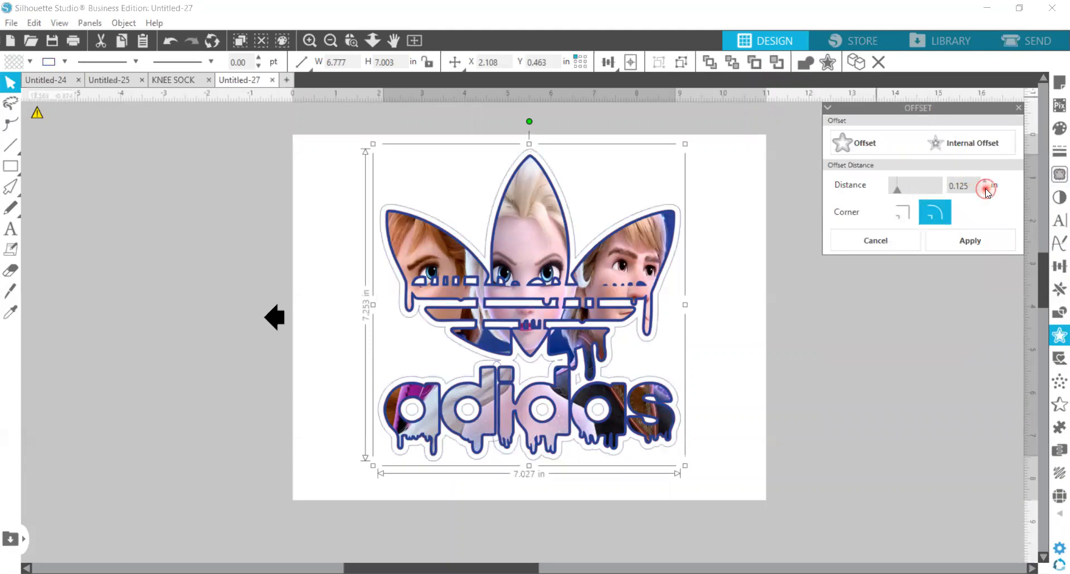
Narrow the white gap offset, then add another outer offset and narrow it slightly
{"action": "left_click", "coordinate": [986, 189]}
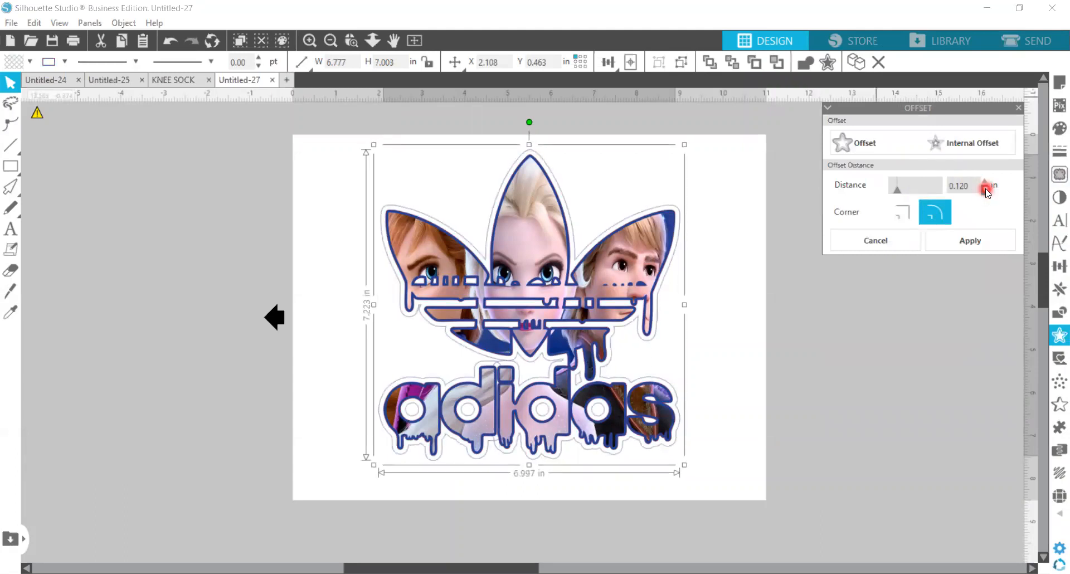
{"action": "left_click", "coordinate": [986, 190]}
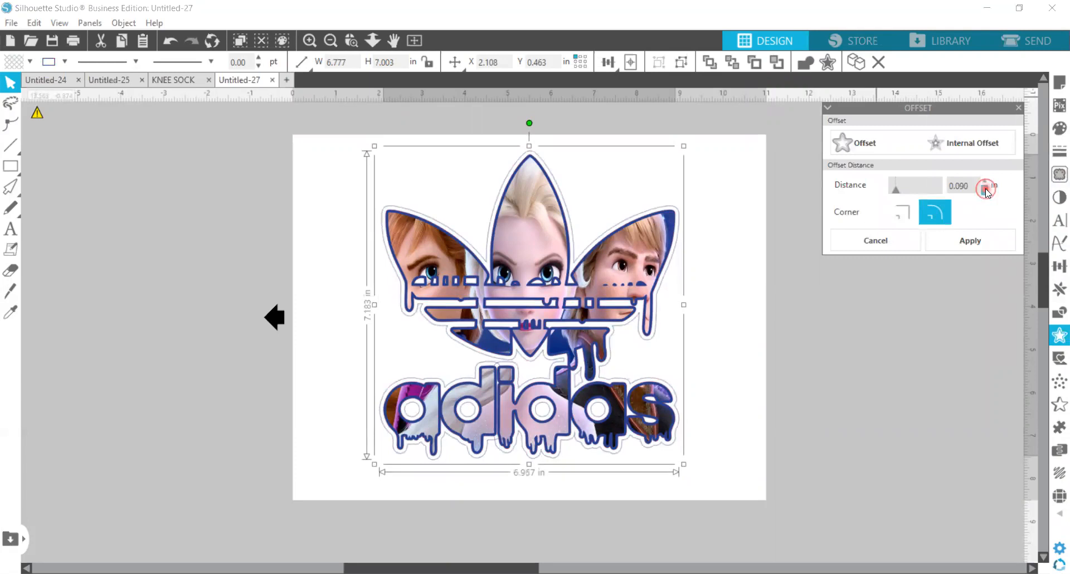
{"action": "left_click", "coordinate": [984, 190]}
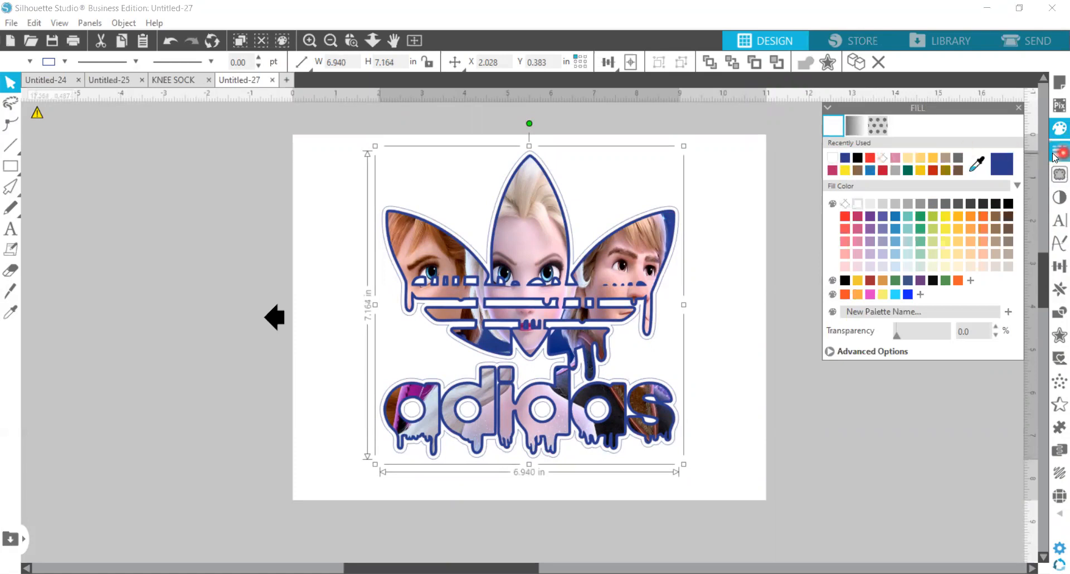
{"action": "left_click", "coordinate": [1060, 151]}
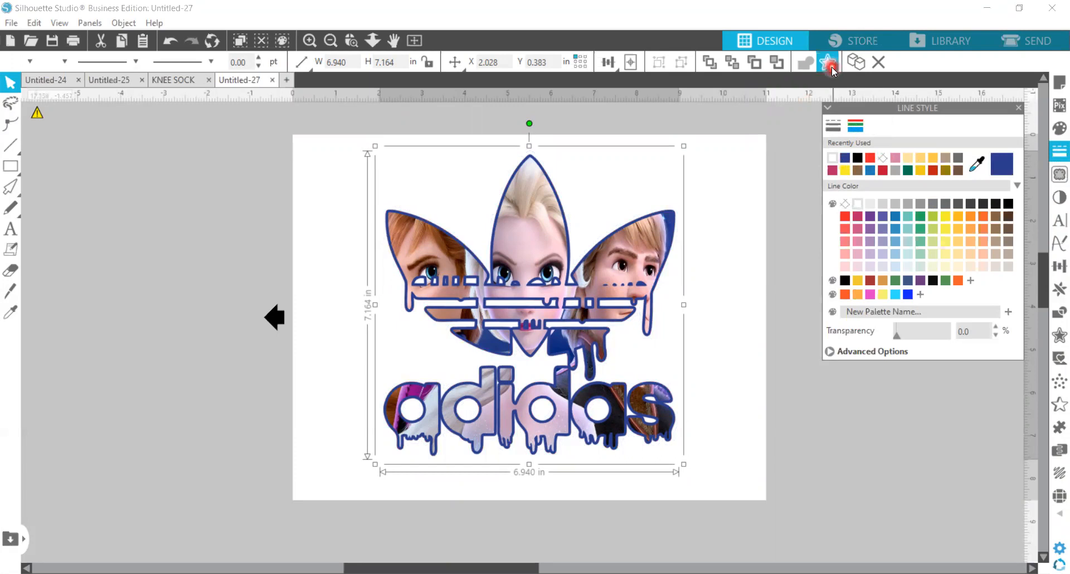
{"action": "left_click", "coordinate": [825, 62]}
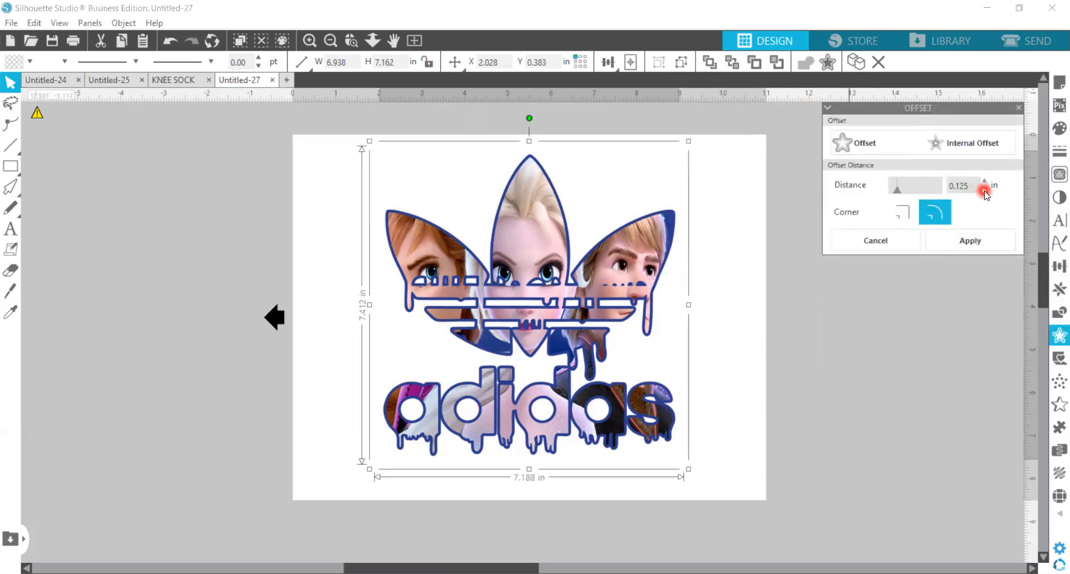
{"action": "left_click", "coordinate": [984, 189]}
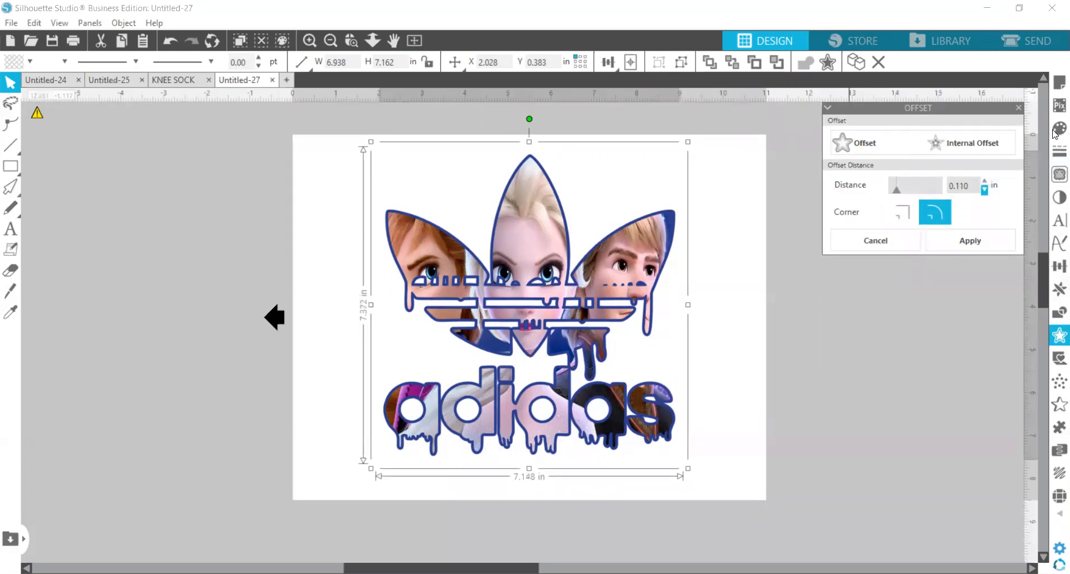
{"action": "mouse_move", "coordinate": [1010, 205]}
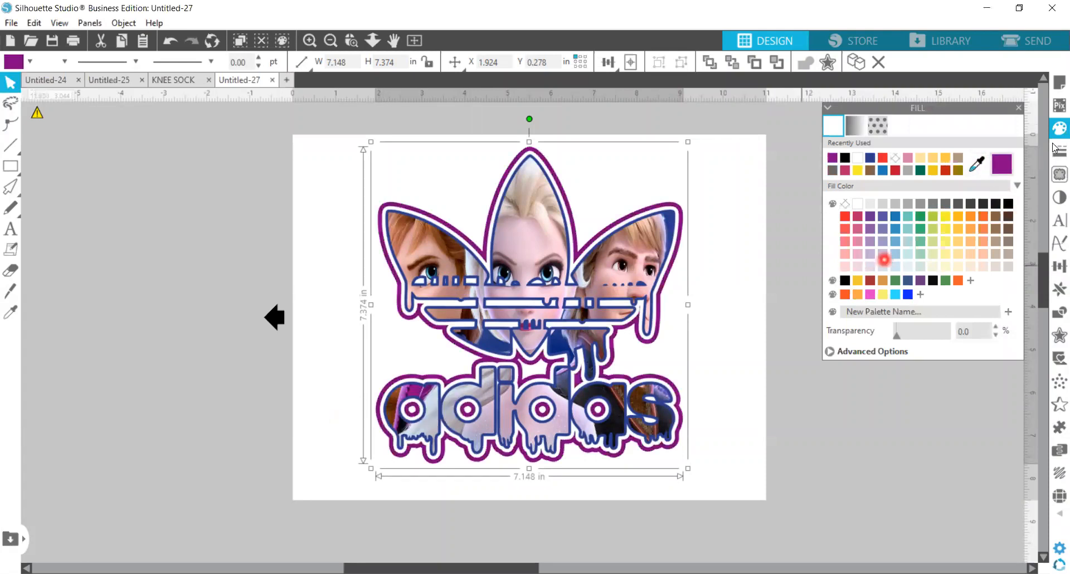
Fill the outer offset purple, group all logo pieces and shrink the design on the page
{"action": "left_click", "coordinate": [855, 126]}
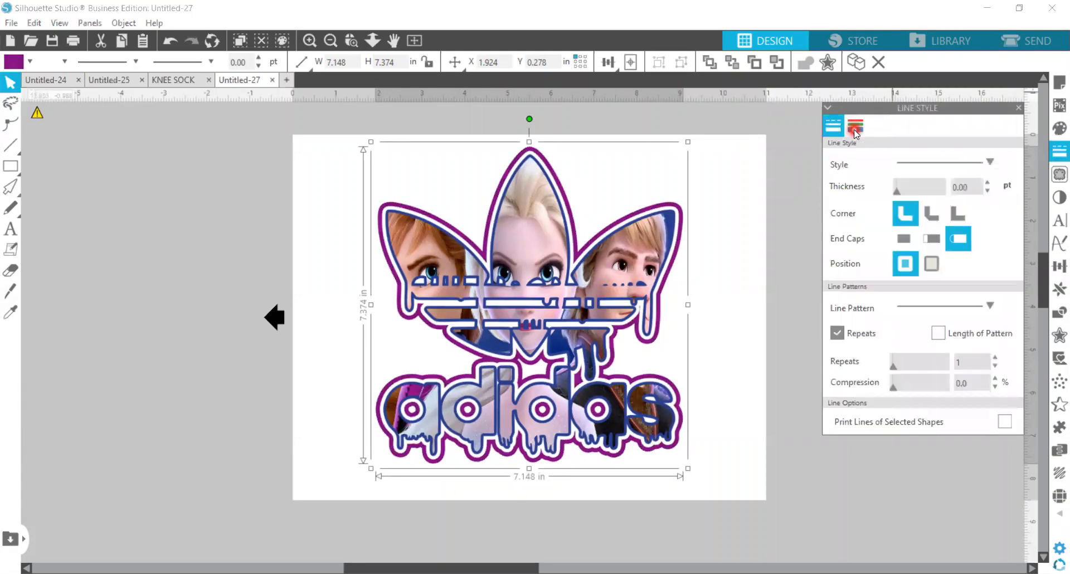
{"action": "left_click", "coordinate": [855, 125]}
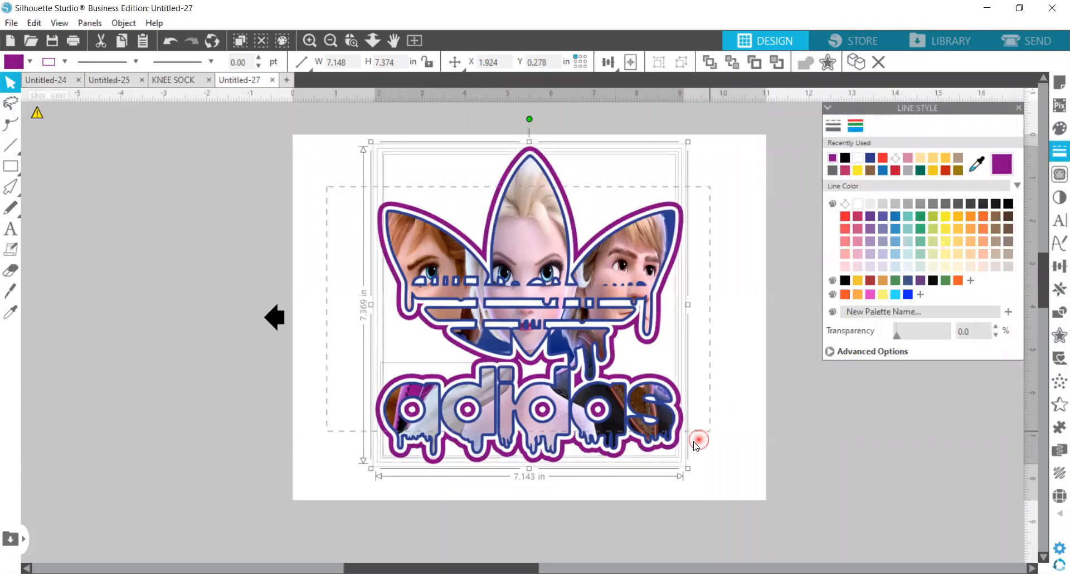
{"action": "right_click", "coordinate": [698, 439]}
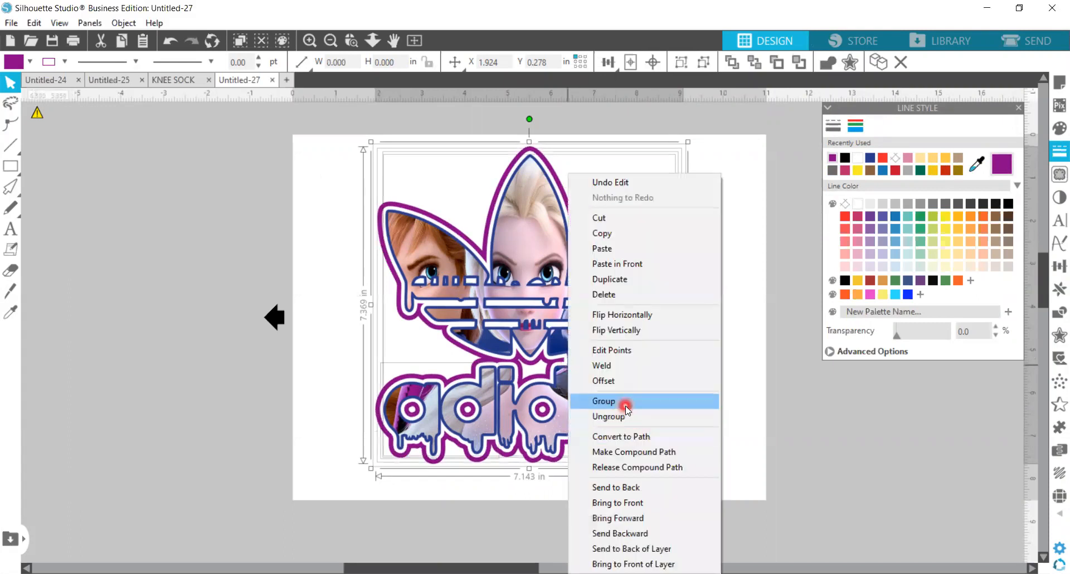
{"action": "left_click", "coordinate": [603, 401]}
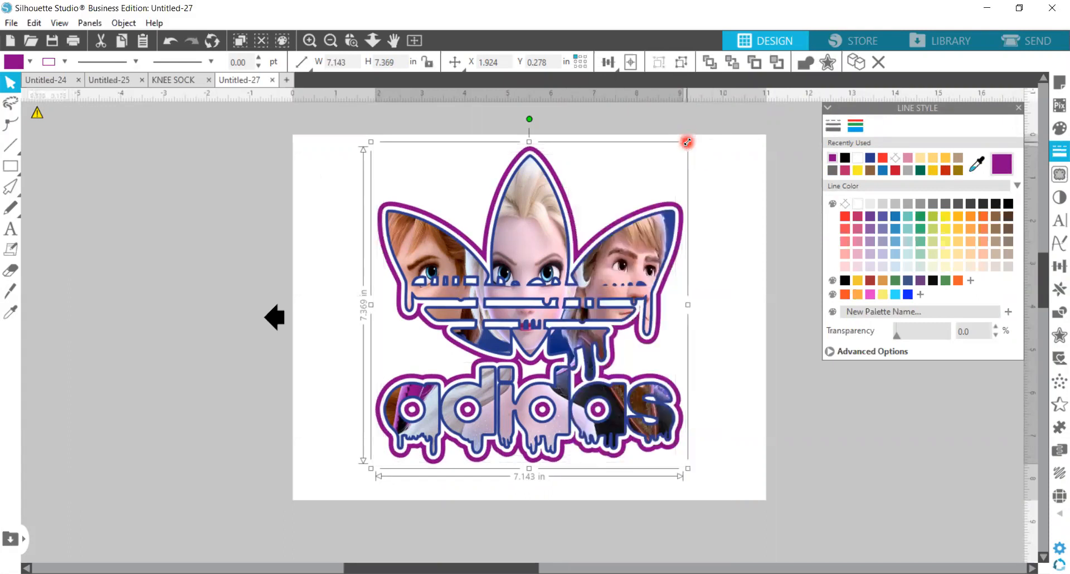
{"action": "left_click_drag", "start_coordinate": [687, 142], "coordinate": [635, 251]}
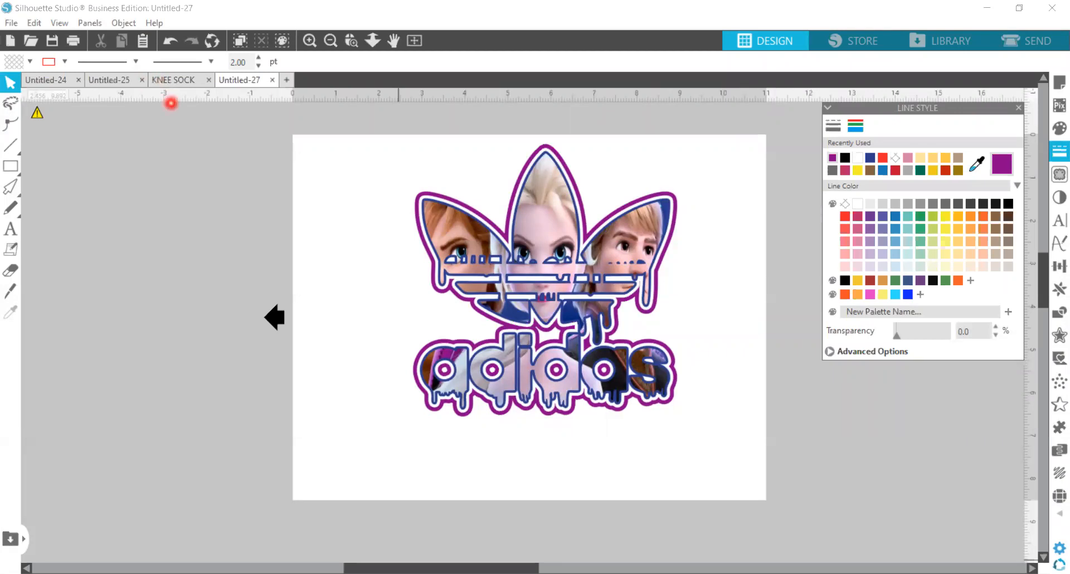
{"action": "mouse_move", "coordinate": [258, 300]}
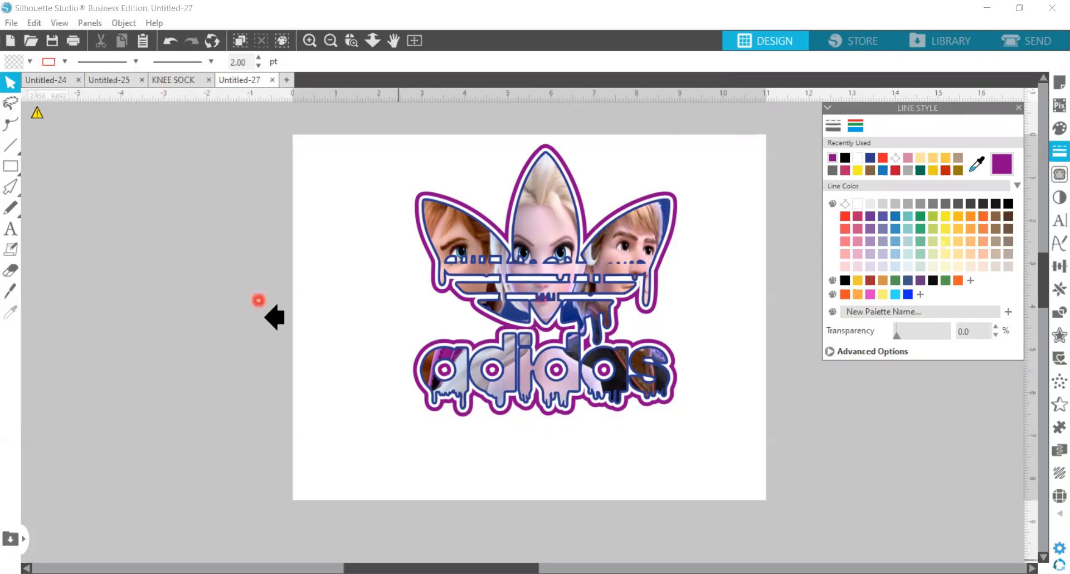
{"action": "mouse_move", "coordinate": [174, 289]}
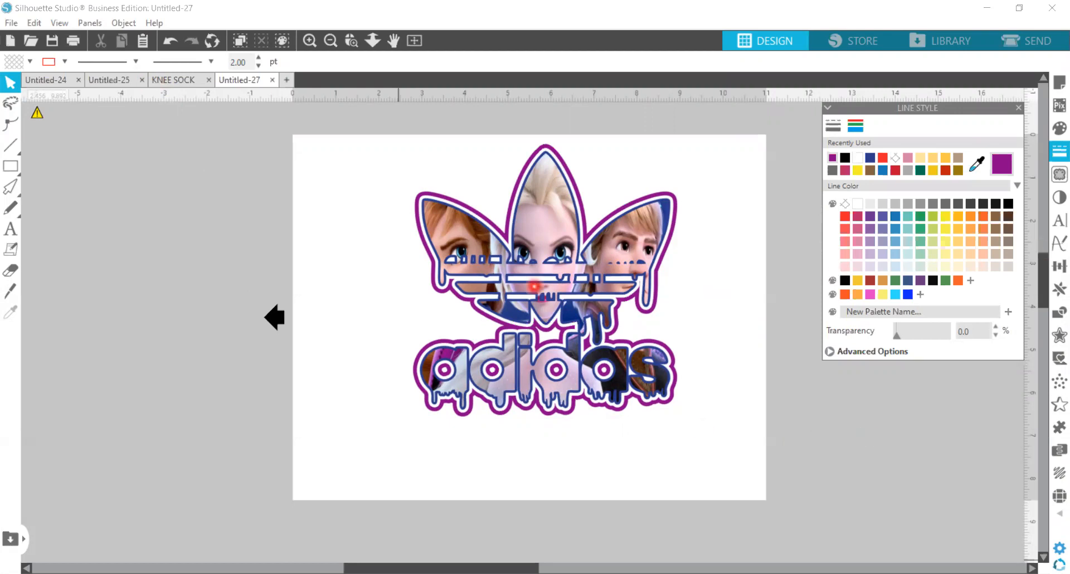
{"action": "mouse_move", "coordinate": [717, 268]}
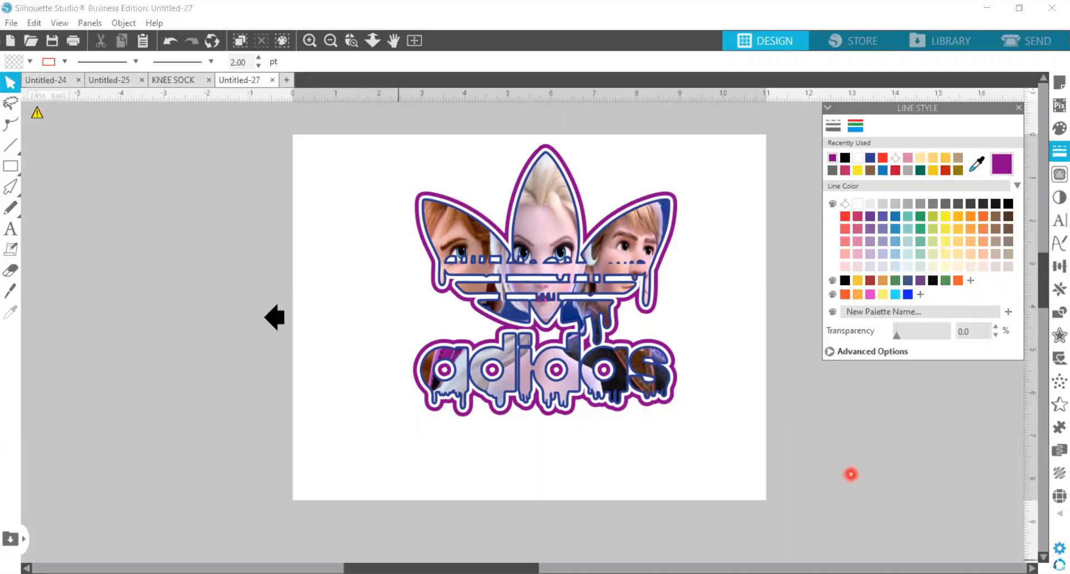
{"action": "mouse_move", "coordinate": [956, 464]}
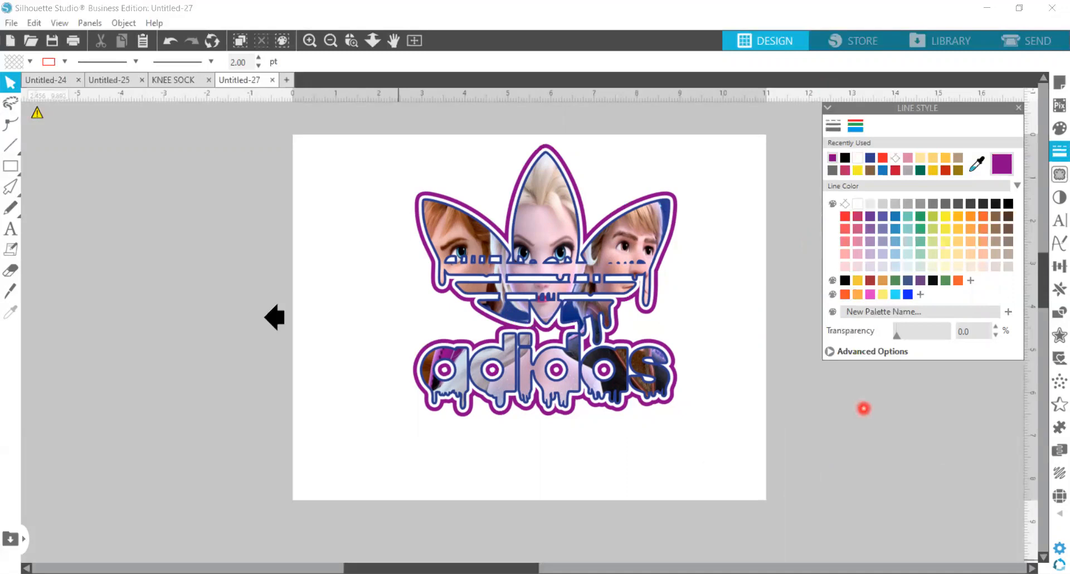
Trace the characters picture at about 95% threshold and detach them from the background
{"action": "right_click", "coordinate": [181, 250]}
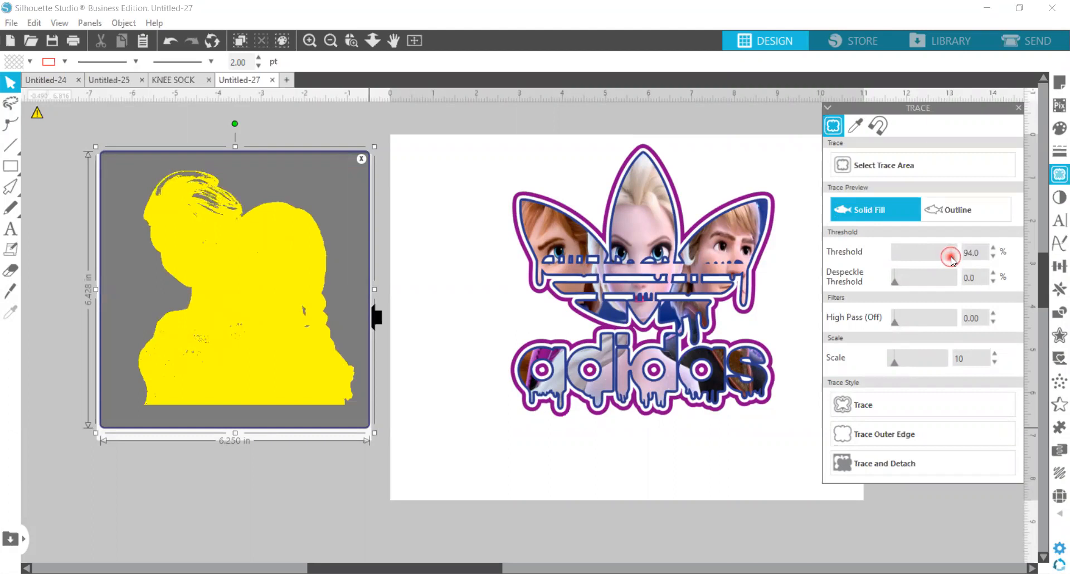
{"action": "left_click", "coordinate": [994, 249]}
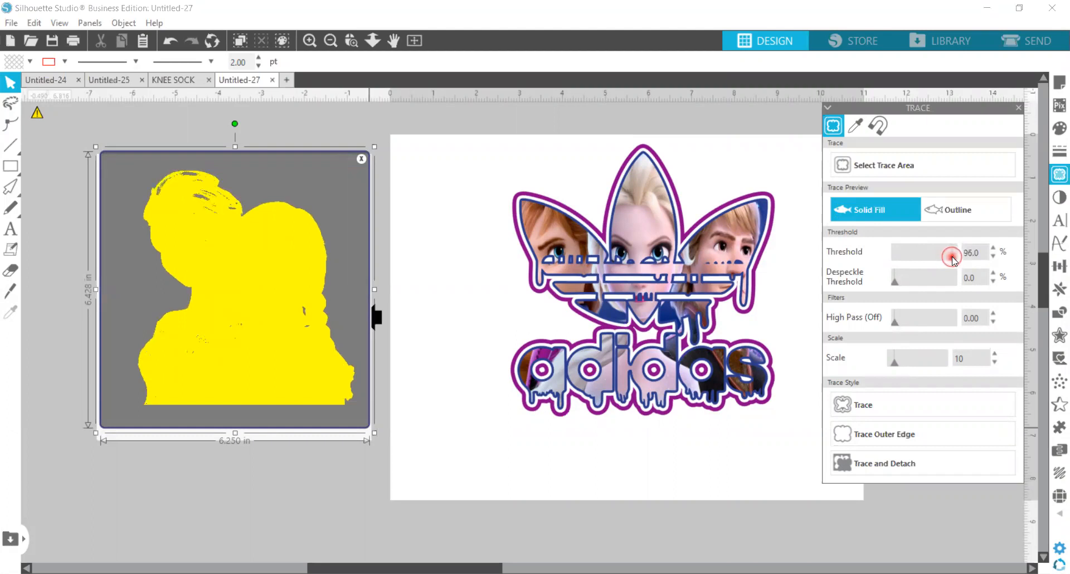
{"action": "left_click", "coordinate": [994, 255]}
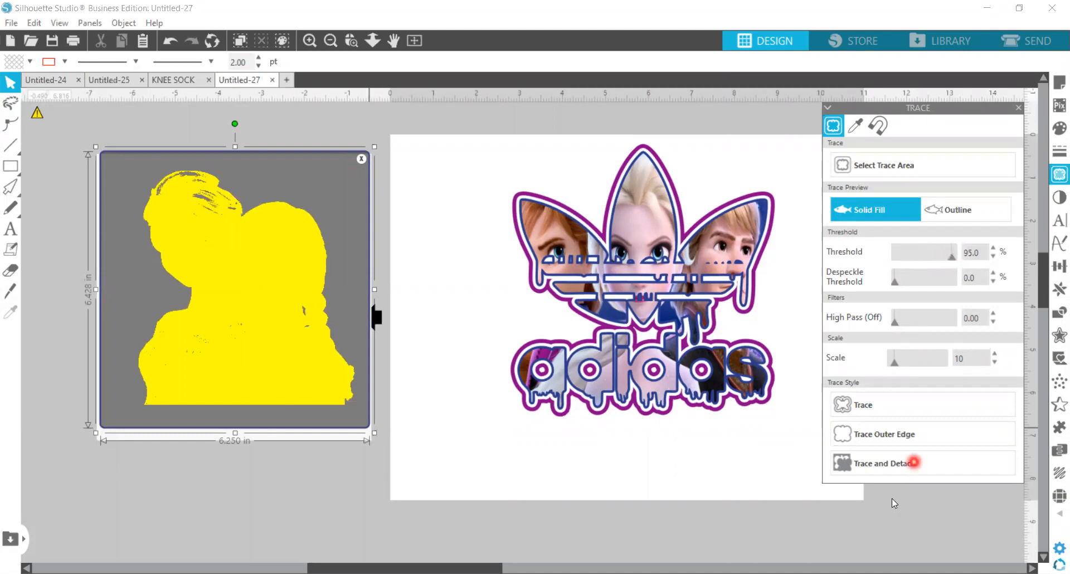
{"action": "left_click", "coordinate": [922, 463]}
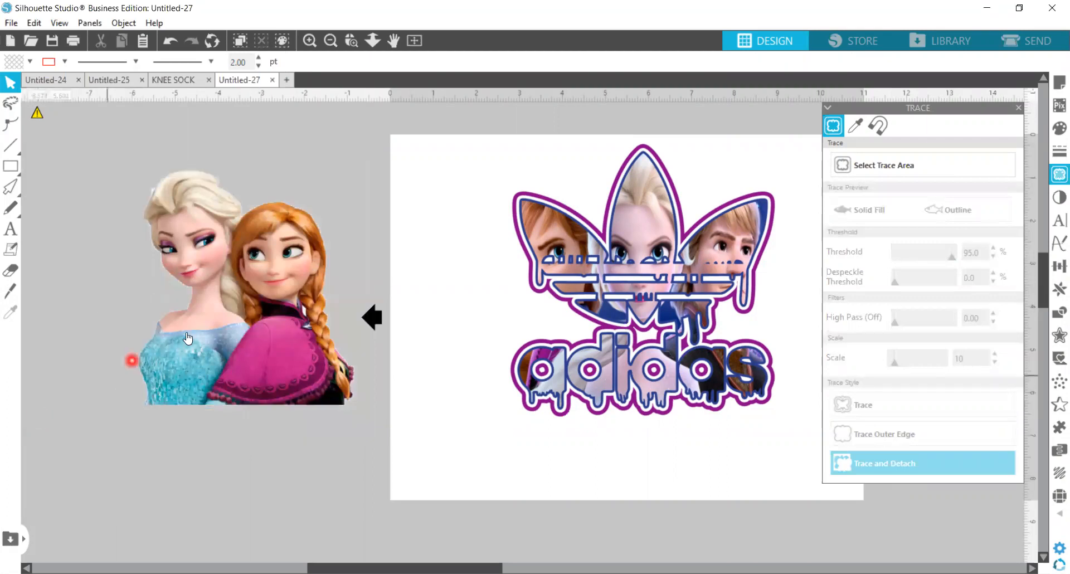
Move the characters cutout beneath the adidas lettering, shrink it, then discard it
{"action": "left_click", "coordinate": [187, 338]}
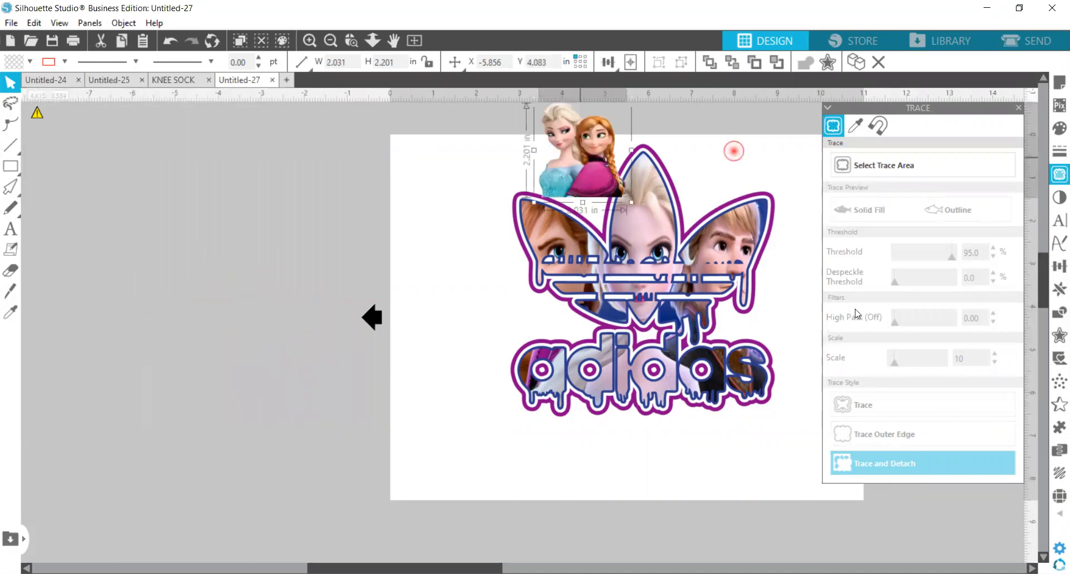
{"action": "left_click_drag", "start_coordinate": [580, 164], "coordinate": [659, 437]}
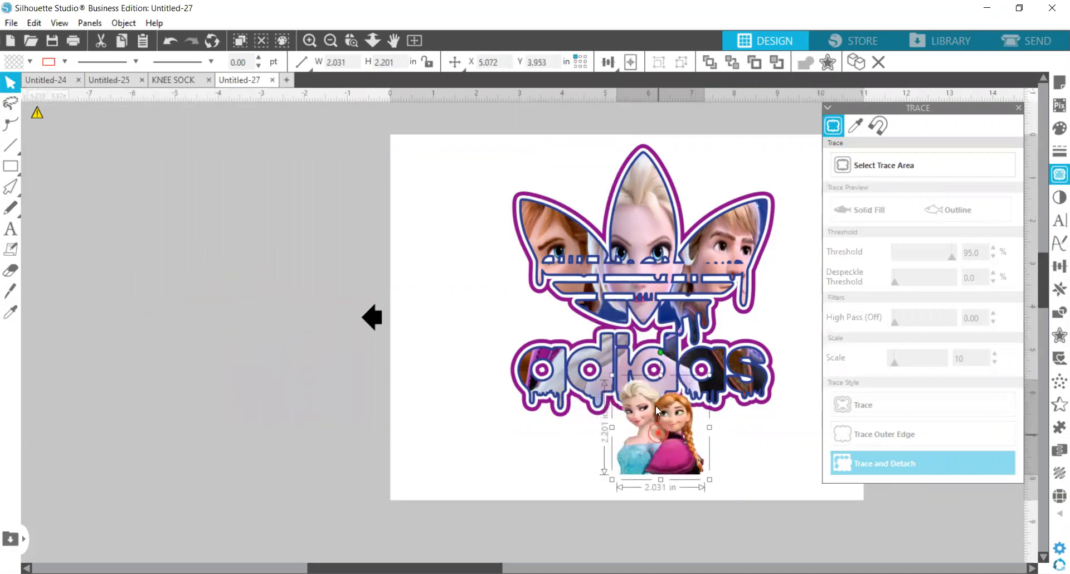
{"action": "left_click_drag", "start_coordinate": [656, 444], "coordinate": [668, 310]}
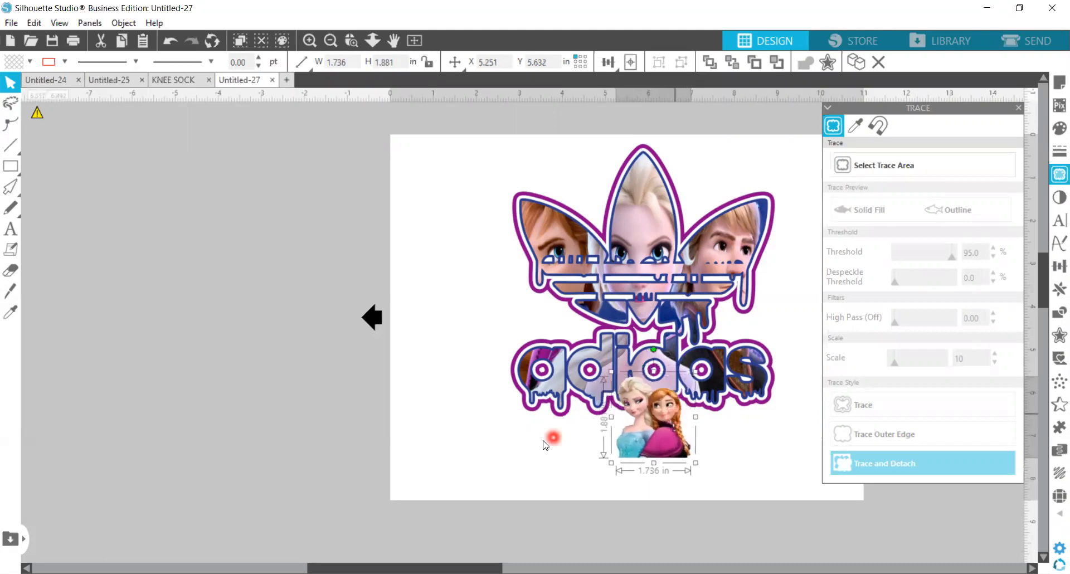
{"action": "left_click_drag", "start_coordinate": [651, 437], "coordinate": [323, 328]}
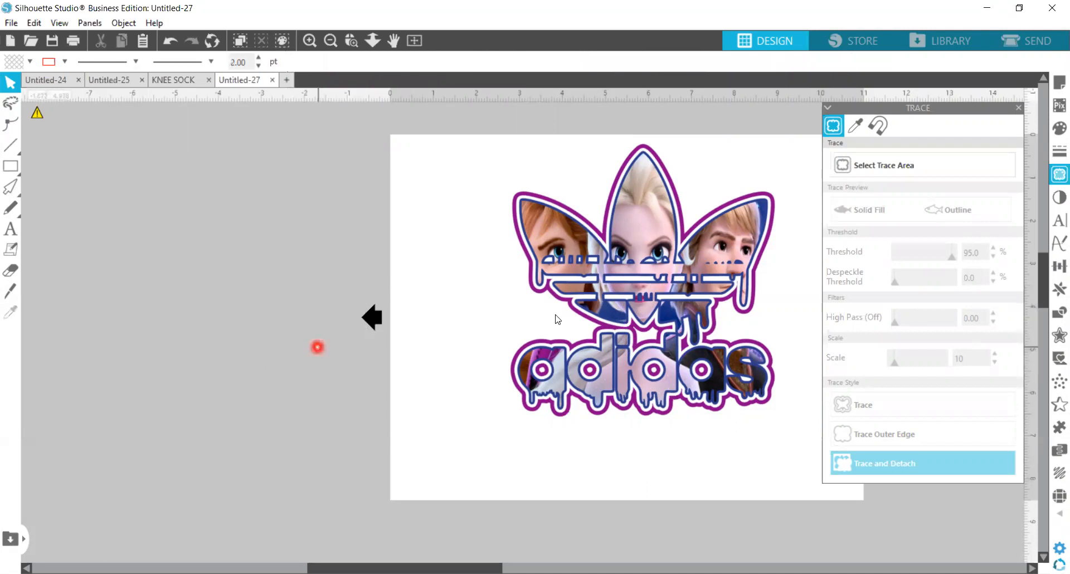
Paste the Mickey Mouse pattern picture in front on the canvas beside the page
{"action": "left_click", "coordinate": [557, 312]}
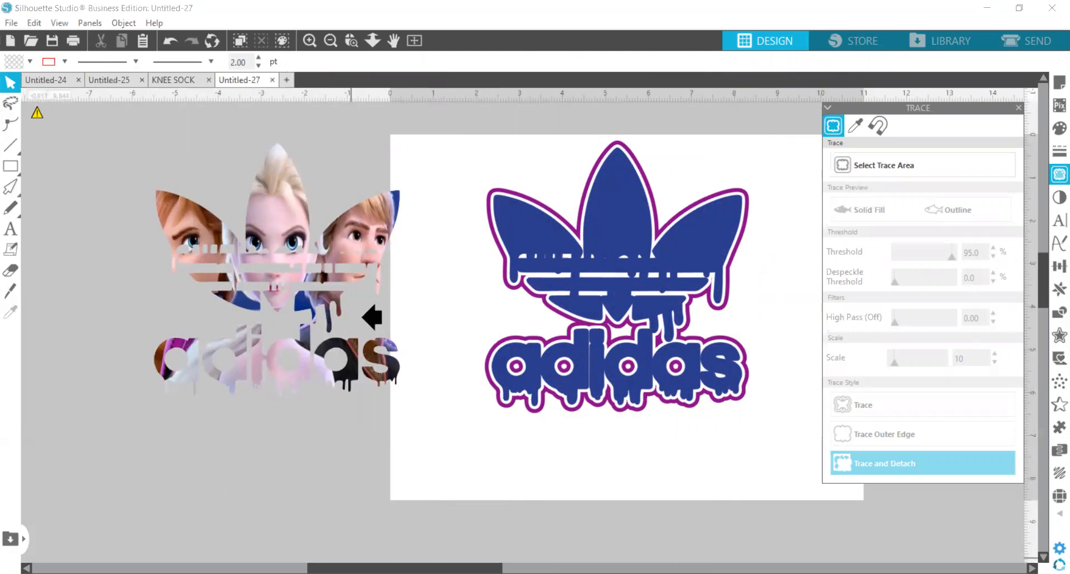
{"action": "left_click", "coordinate": [179, 41]}
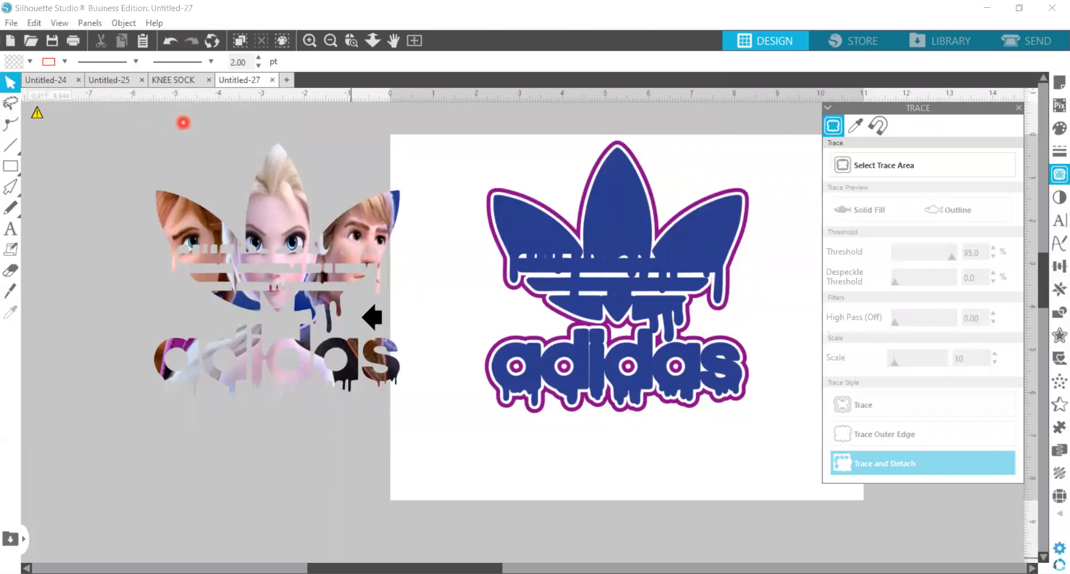
{"action": "mouse_move", "coordinate": [774, 292]}
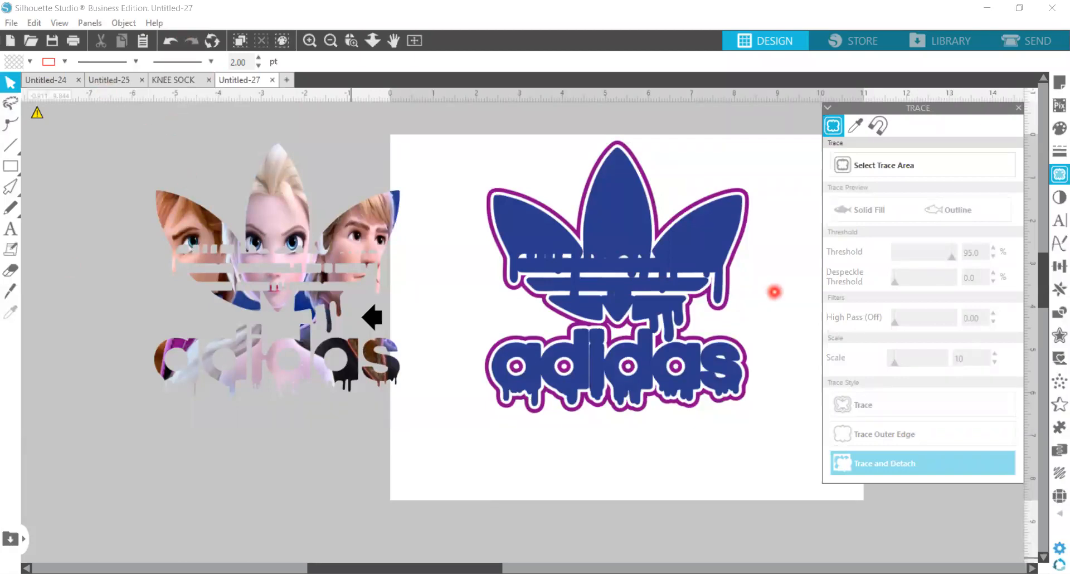
{"action": "mouse_move", "coordinate": [904, 326]}
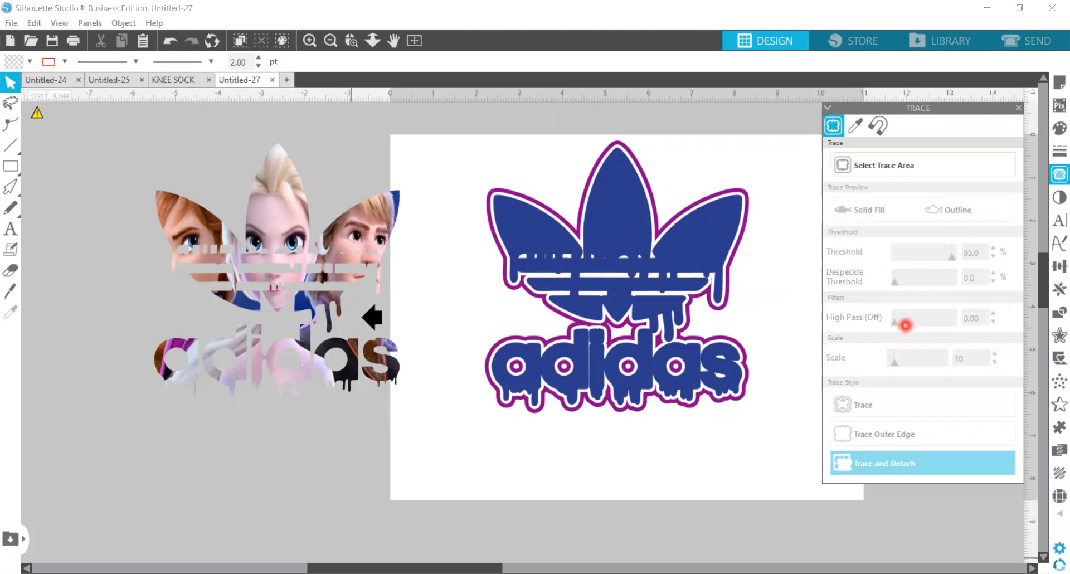
{"action": "mouse_move", "coordinate": [899, 368]}
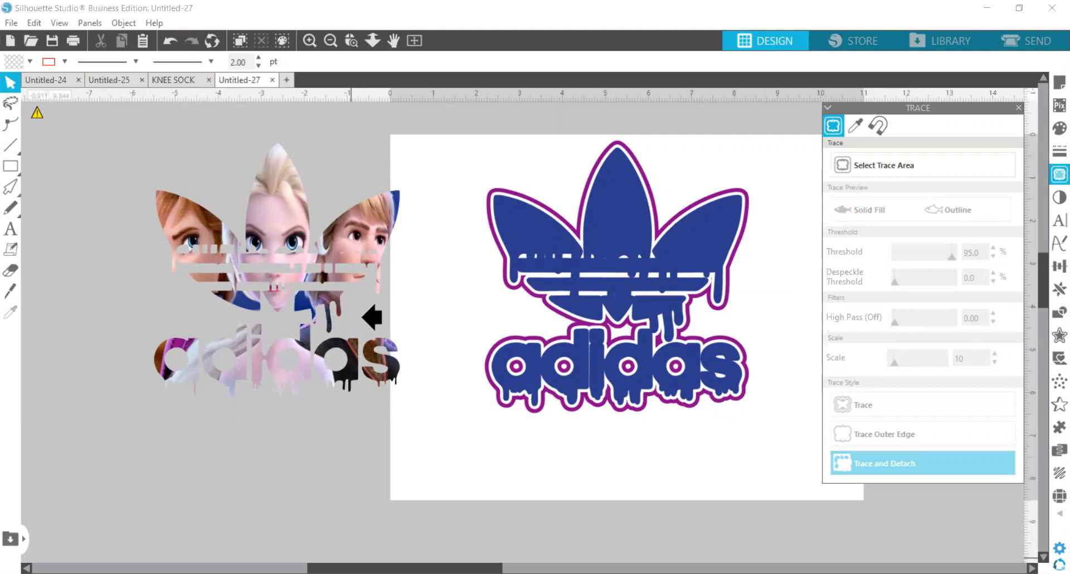
{"action": "right_click", "coordinate": [276, 399]}
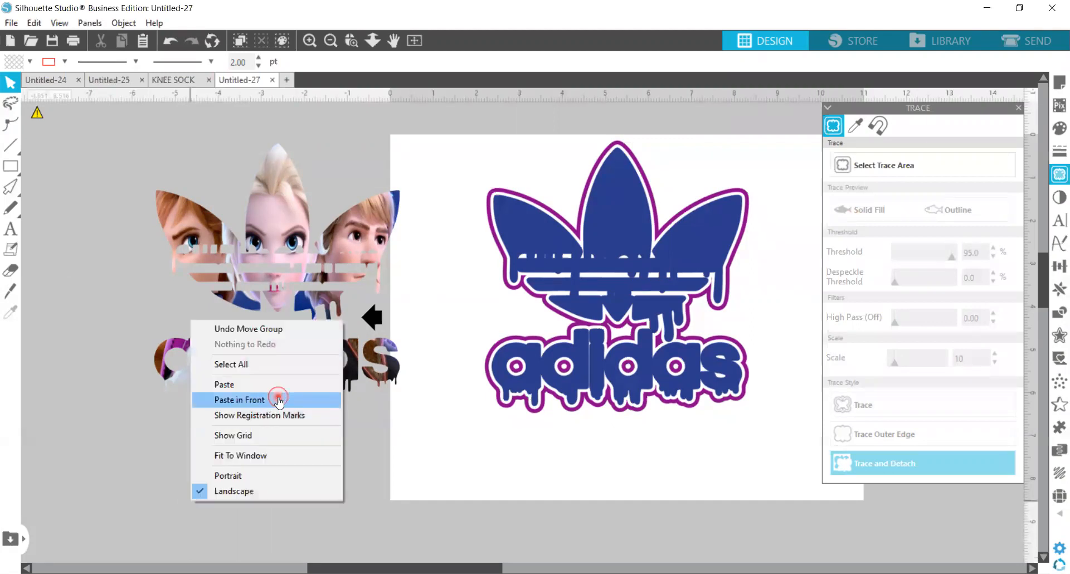
{"action": "left_click", "coordinate": [239, 399]}
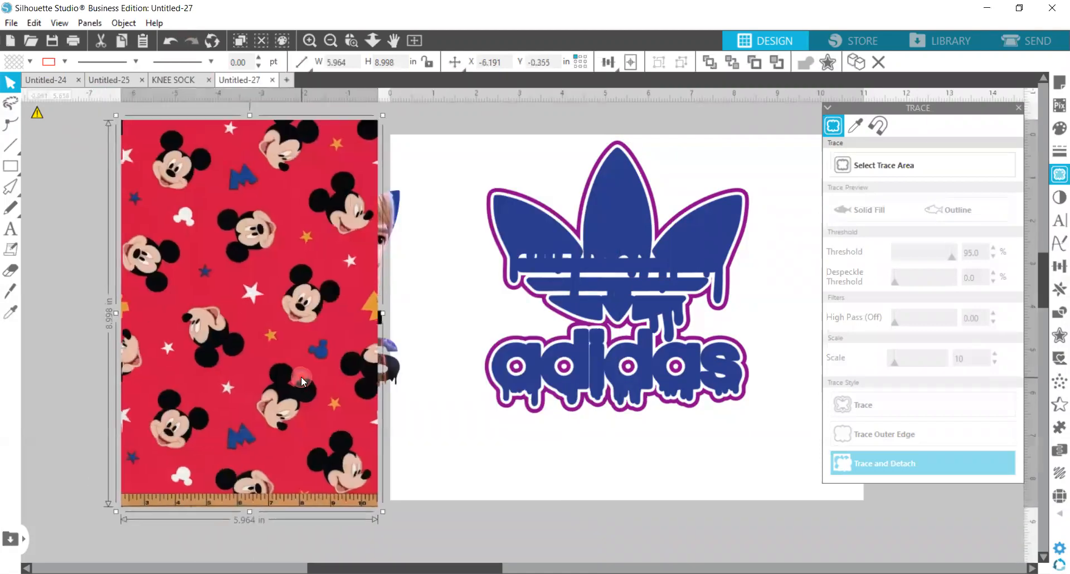
Stretch the pattern picture over the logo copy and crop it into the logo shape
{"action": "left_click_drag", "start_coordinate": [382, 315], "coordinate": [399, 314]}
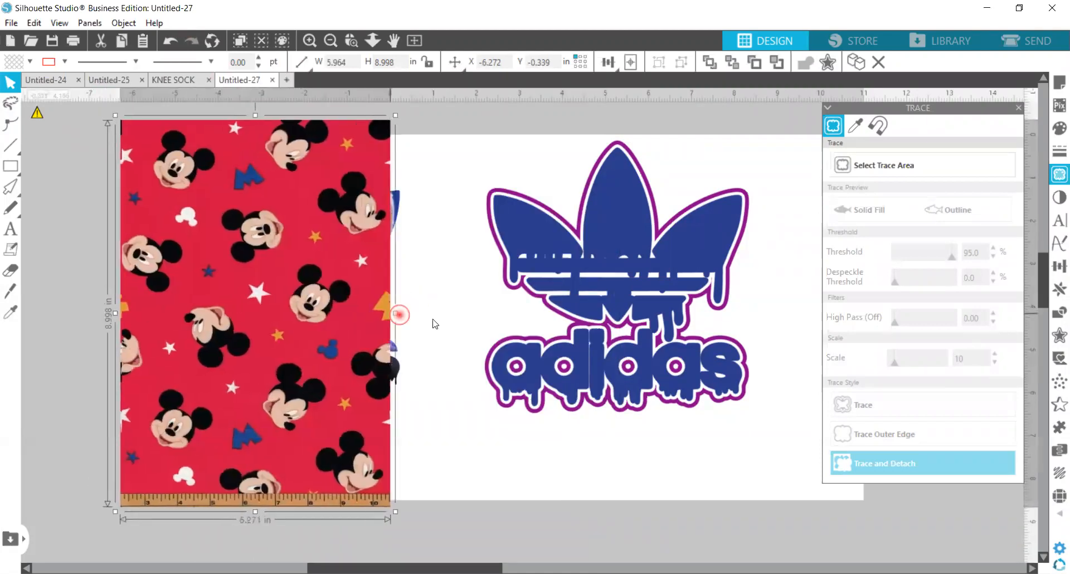
{"action": "left_click", "coordinate": [737, 63]}
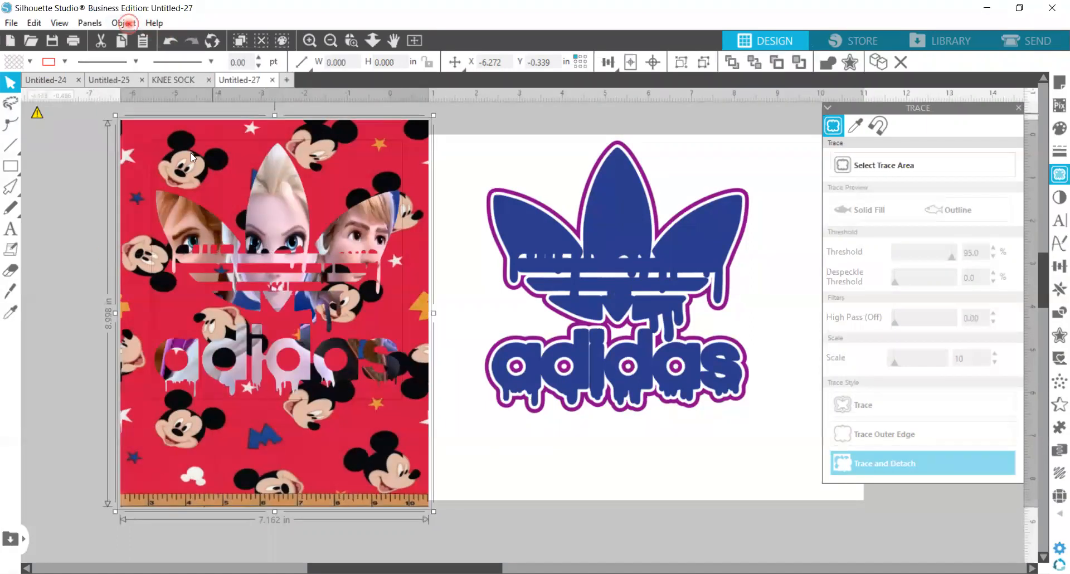
{"action": "left_click", "coordinate": [124, 23]}
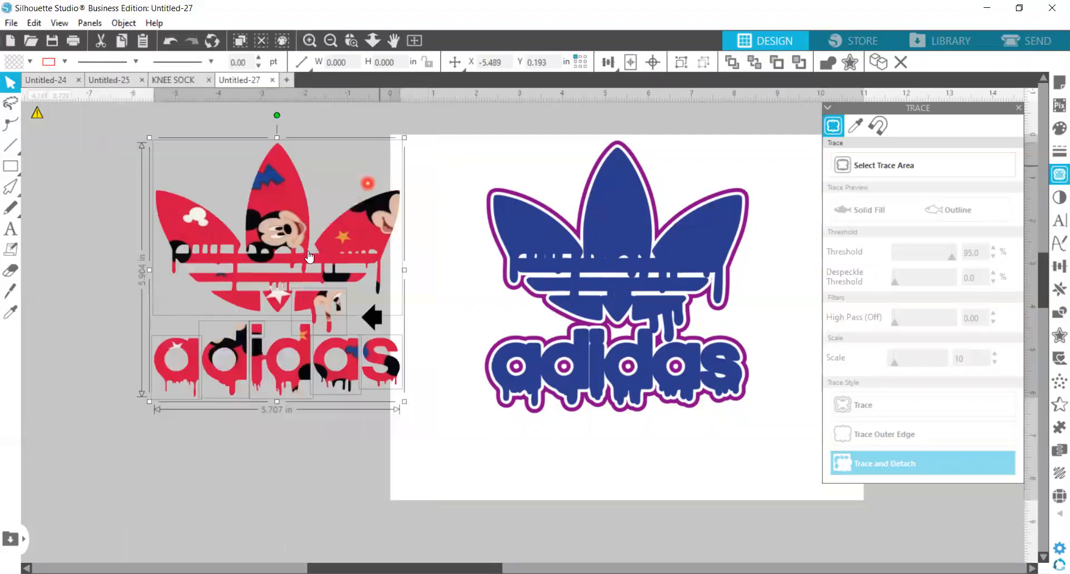
{"action": "right_click", "coordinate": [307, 256]}
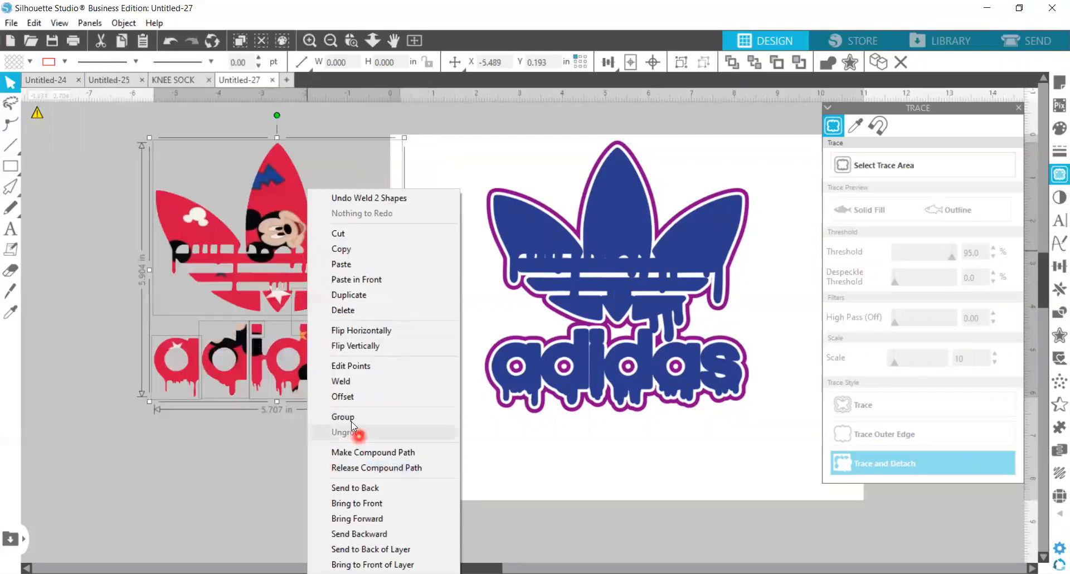
Group the pattern-filled logo and fill the plain logo on the page solid black
{"action": "left_click", "coordinate": [344, 433]}
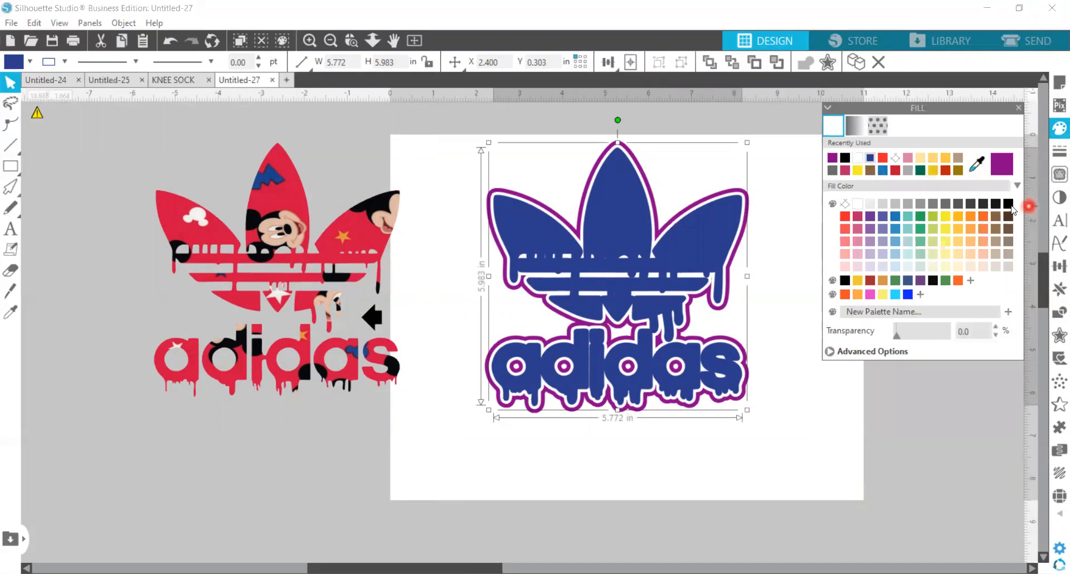
{"action": "left_click", "coordinate": [1009, 203]}
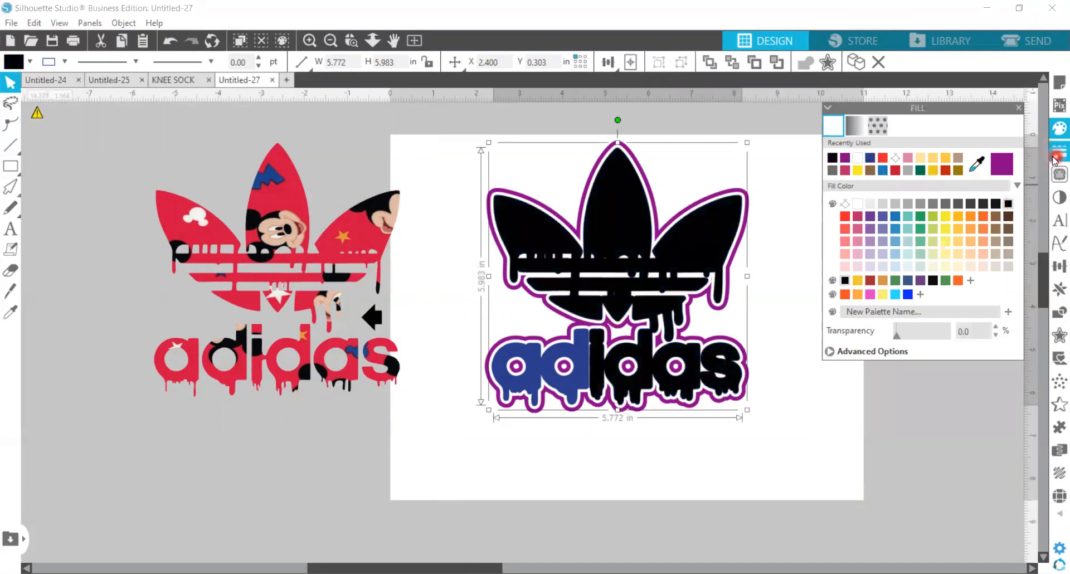
{"action": "left_click", "coordinate": [1059, 150]}
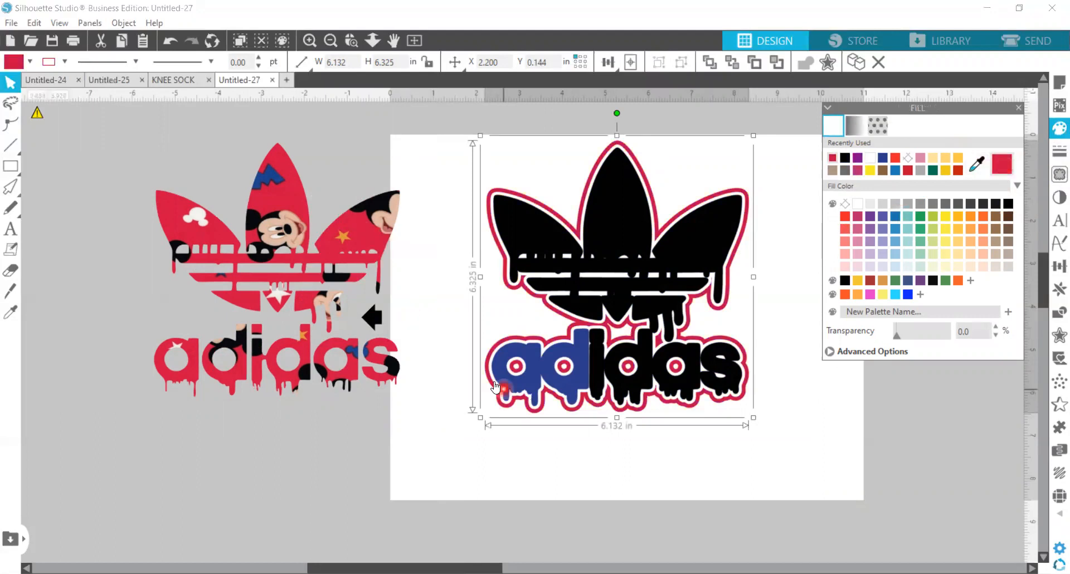
Fill the remaining blue 'ad' letters black and colour the outer offset line red
{"action": "left_click", "coordinate": [539, 383]}
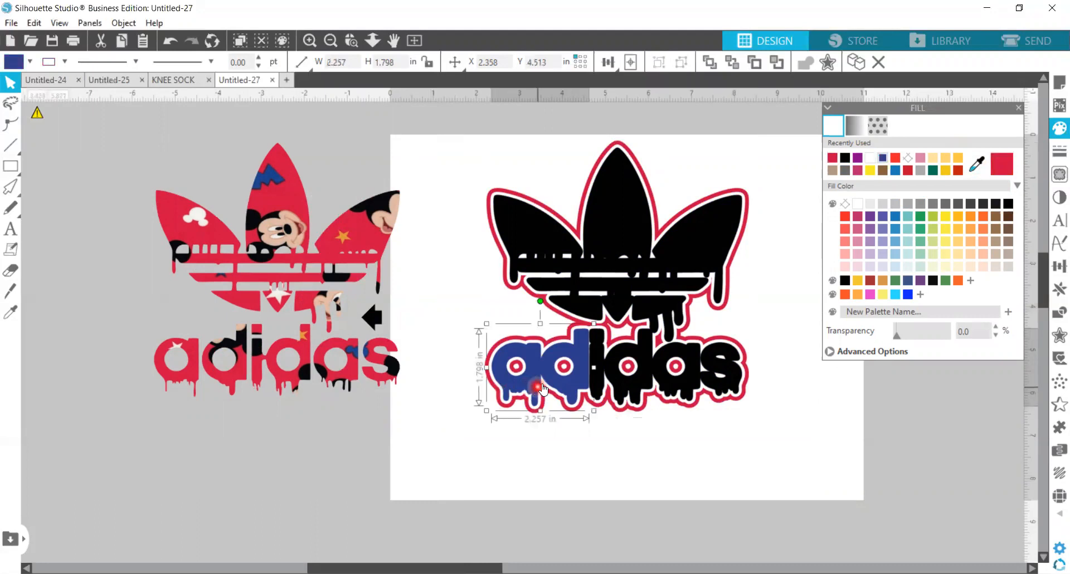
{"action": "left_click", "coordinate": [857, 157]}
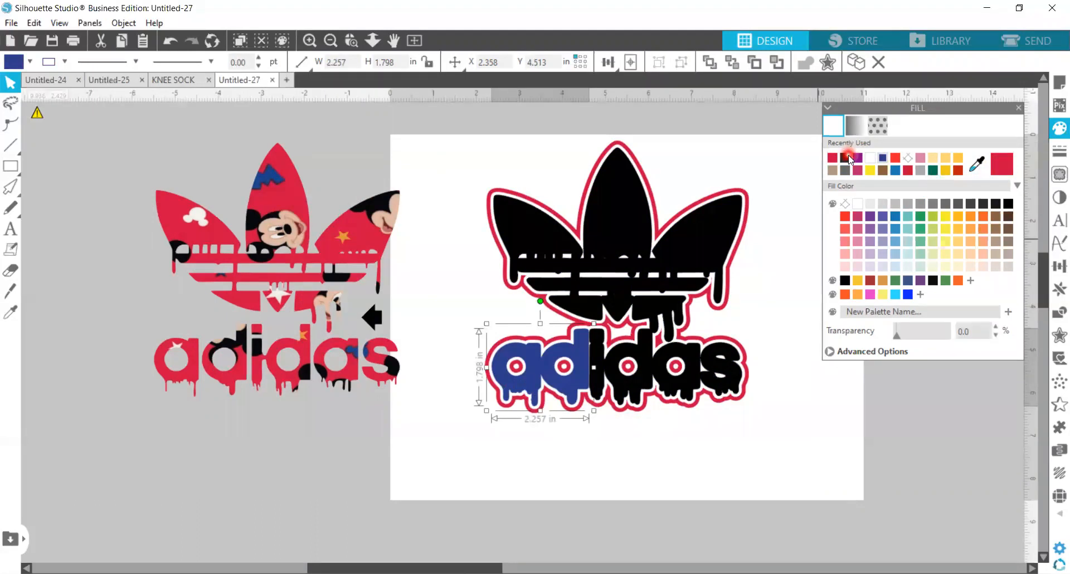
{"action": "left_click", "coordinate": [831, 157]}
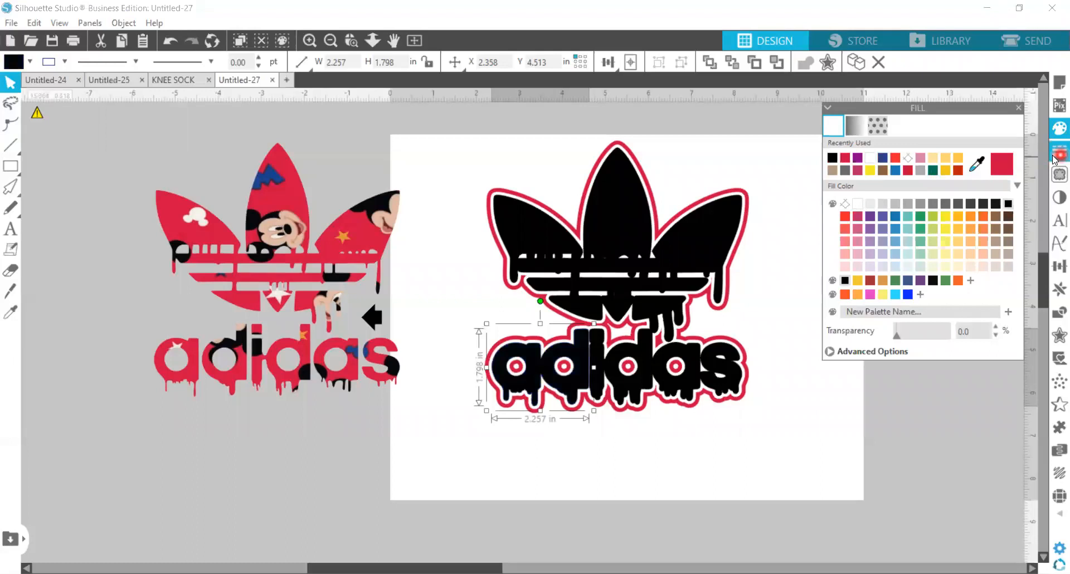
{"action": "left_click", "coordinate": [1060, 151]}
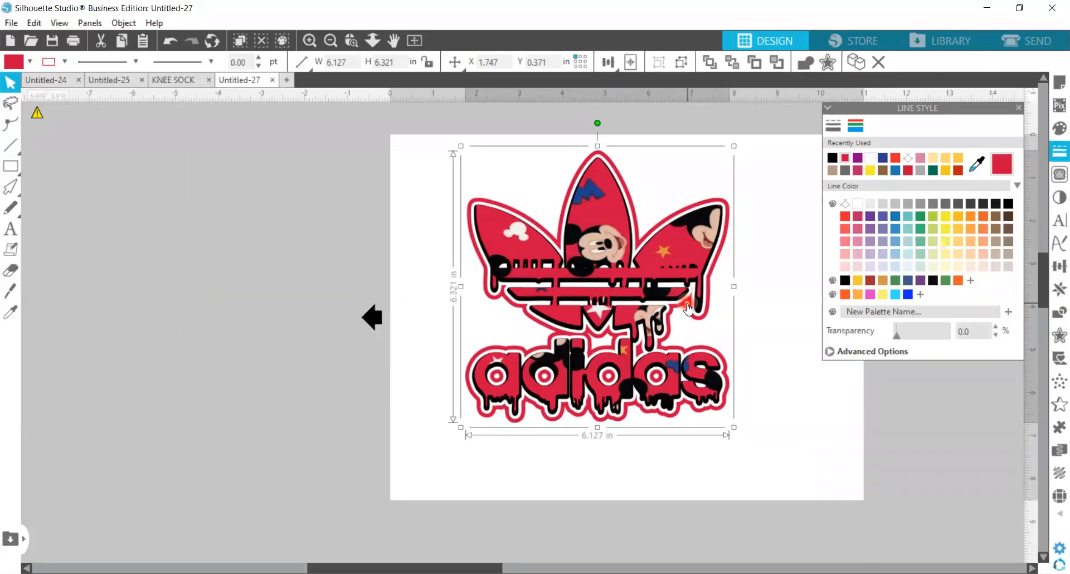
{"action": "mouse_move", "coordinate": [722, 206]}
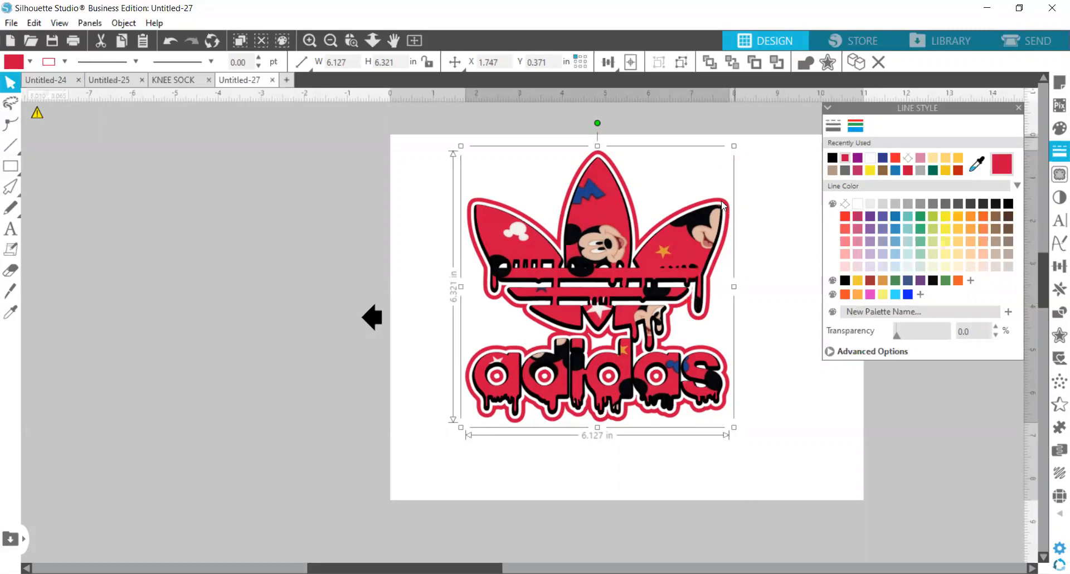
{"action": "mouse_move", "coordinate": [737, 158]}
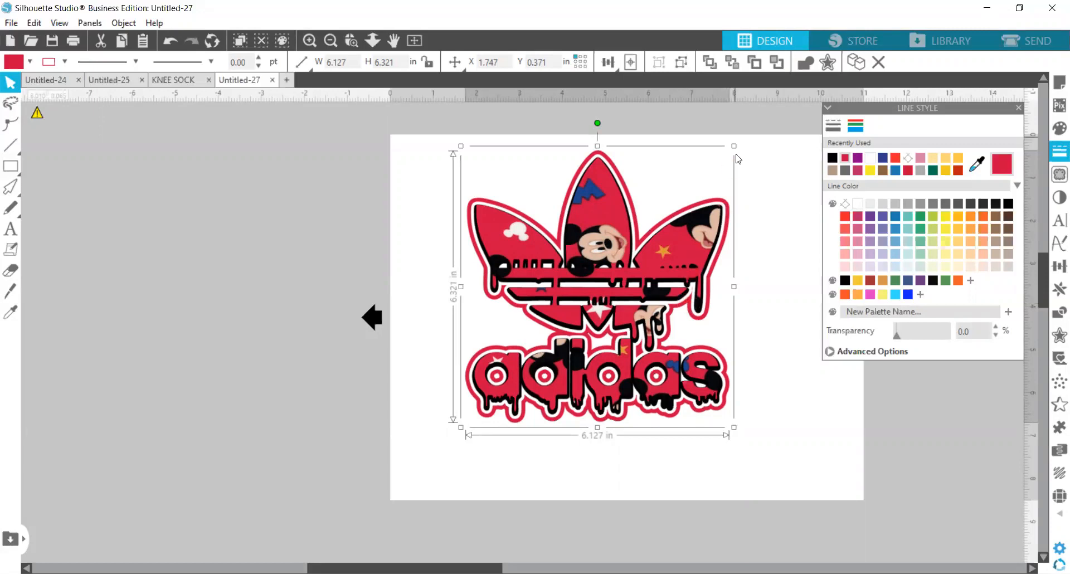